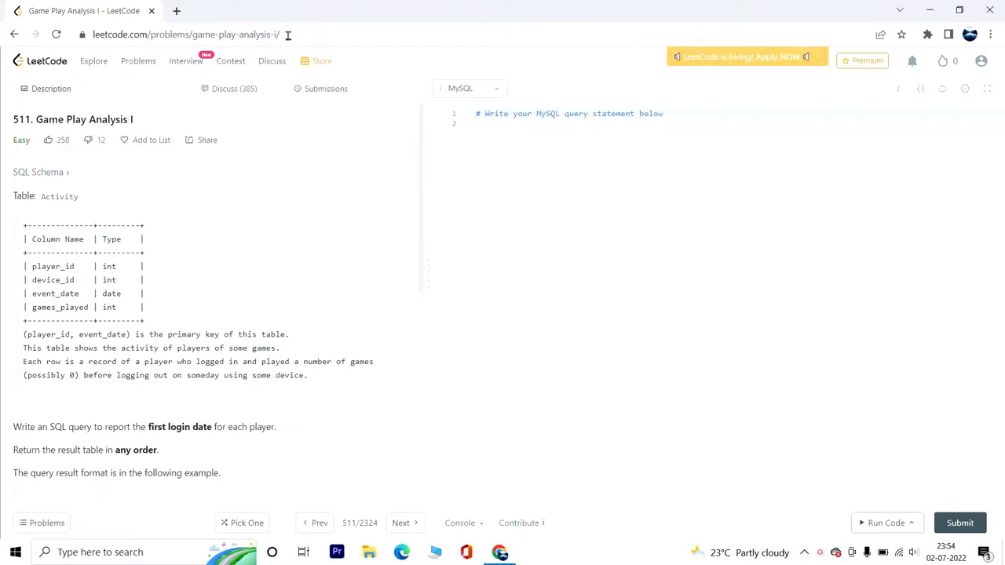
mouse_move(297, 26)
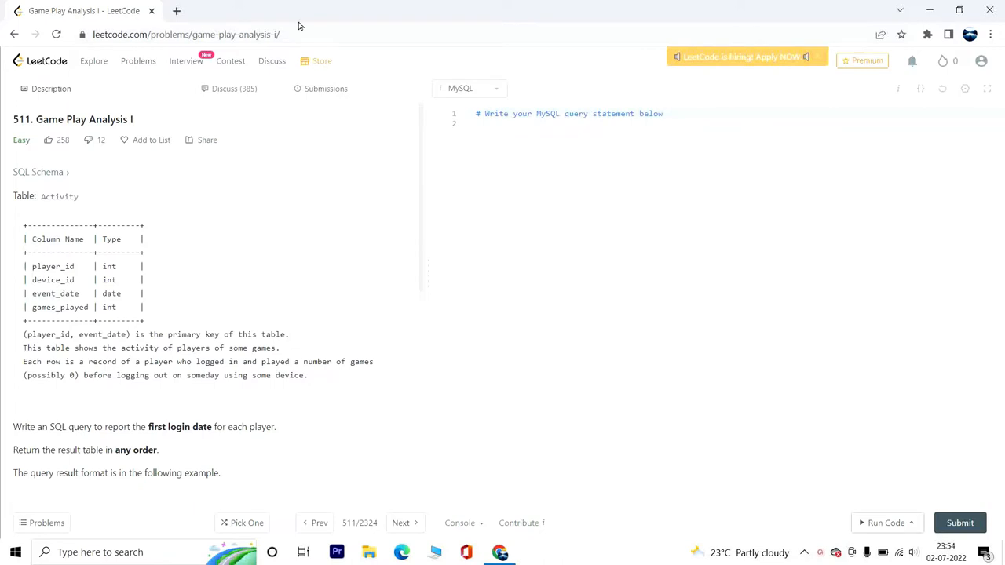
mouse_move(133, 217)
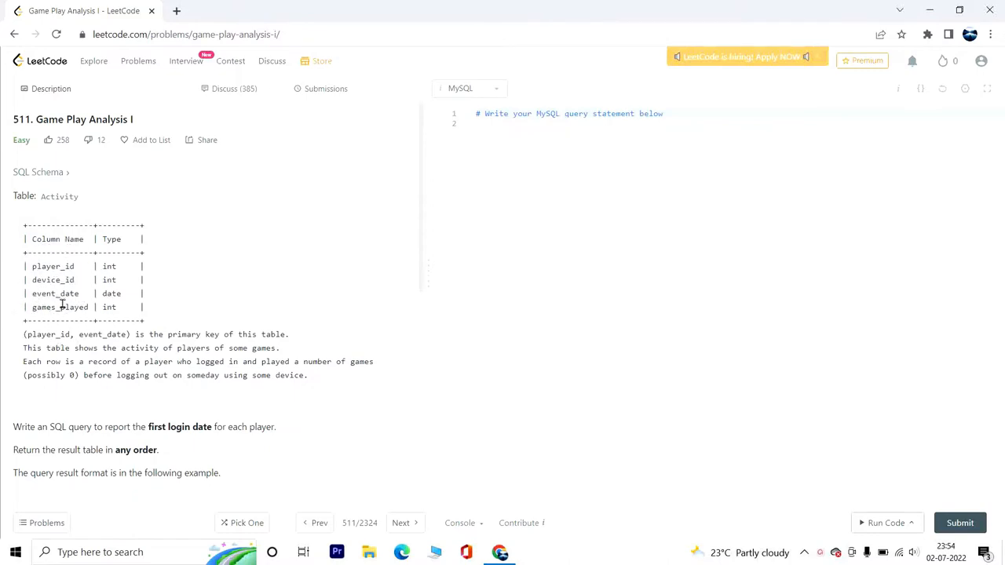
Scroll the description past the Activity table schema to the task statement and Example 1
scroll(down, 3)
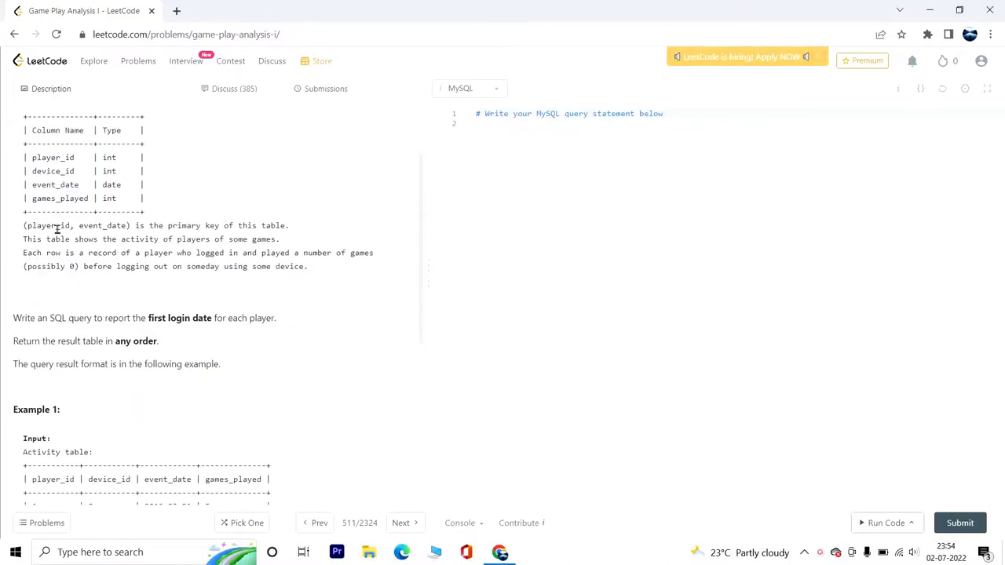
mouse_move(184, 228)
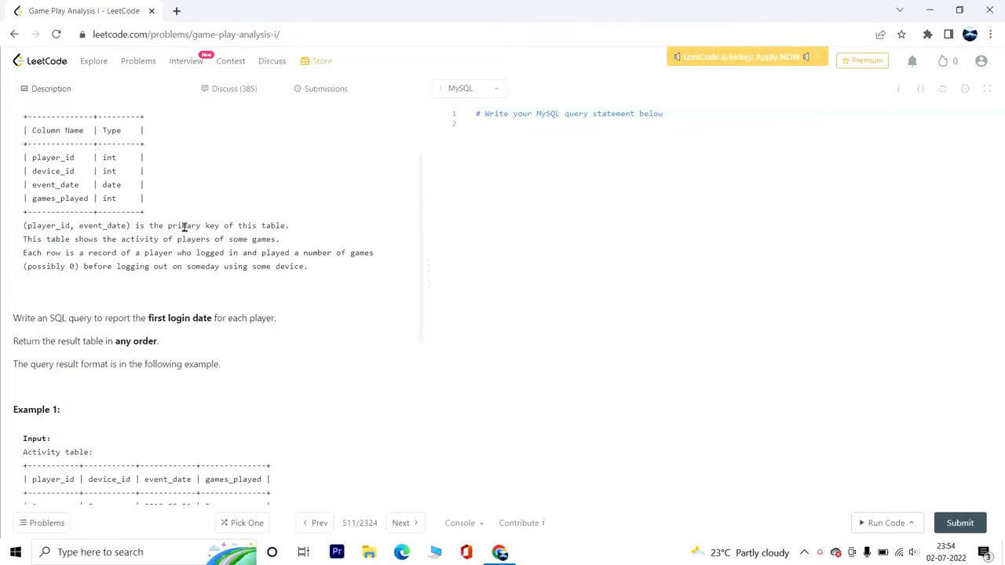
mouse_move(33, 250)
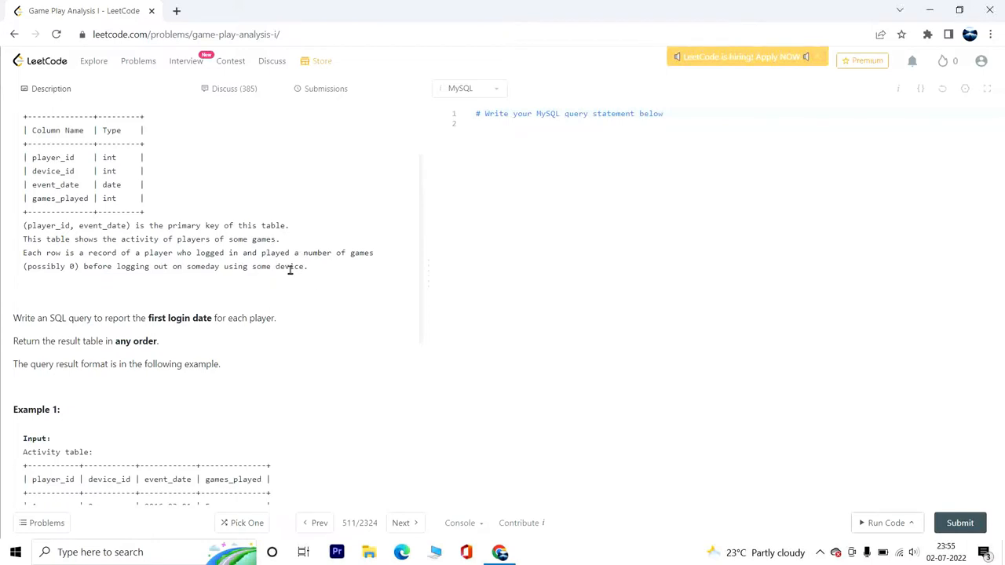
Scroll down to Example 1's Activity input and expected first_login output tables
scroll(down, 3)
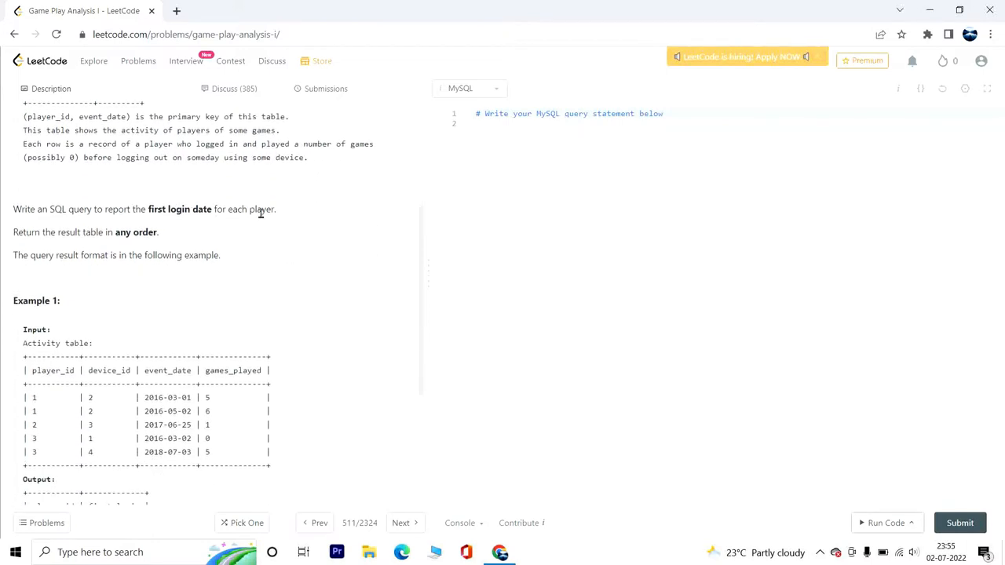
mouse_move(108, 237)
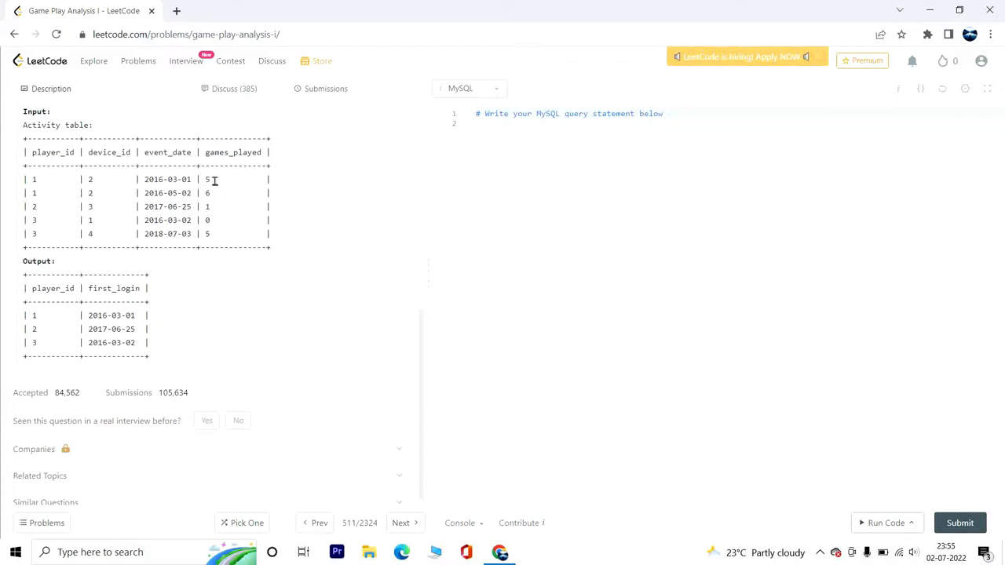
mouse_move(214, 234)
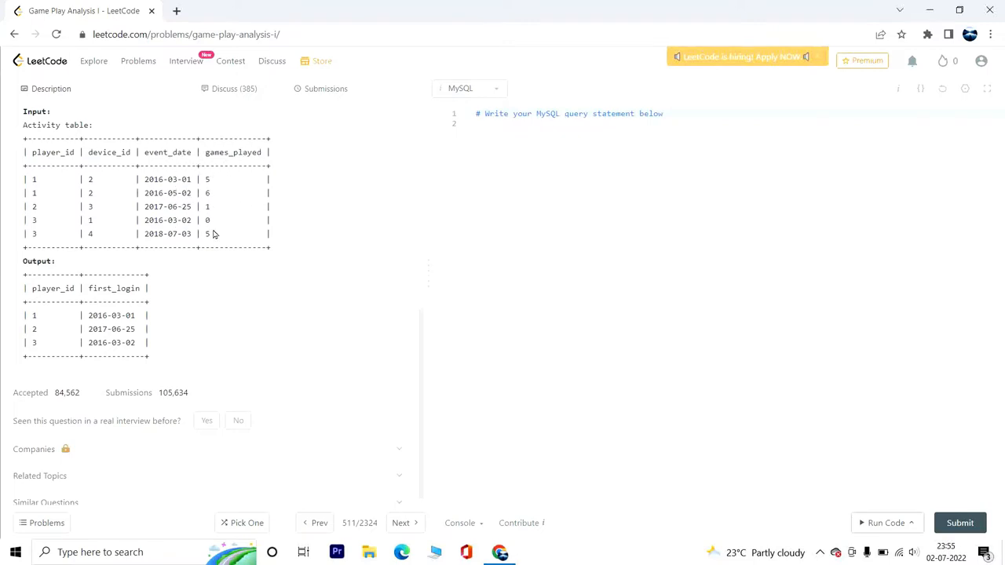
mouse_move(253, 248)
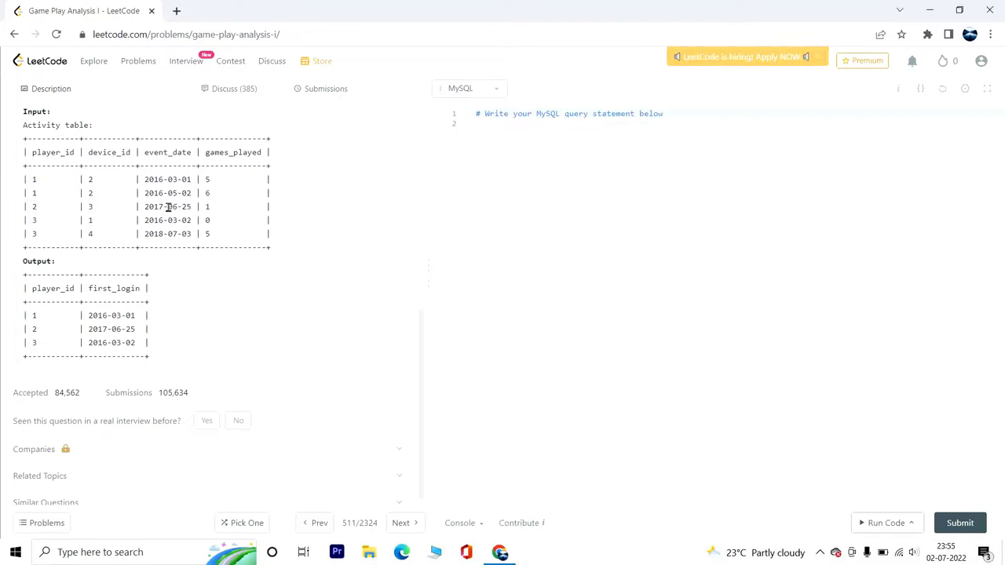
mouse_move(37, 220)
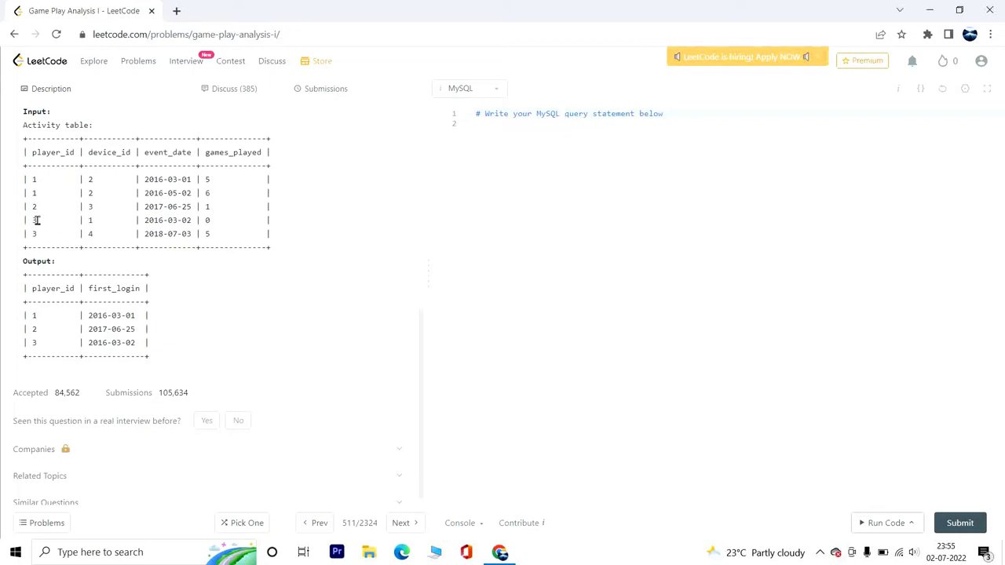
mouse_move(192, 221)
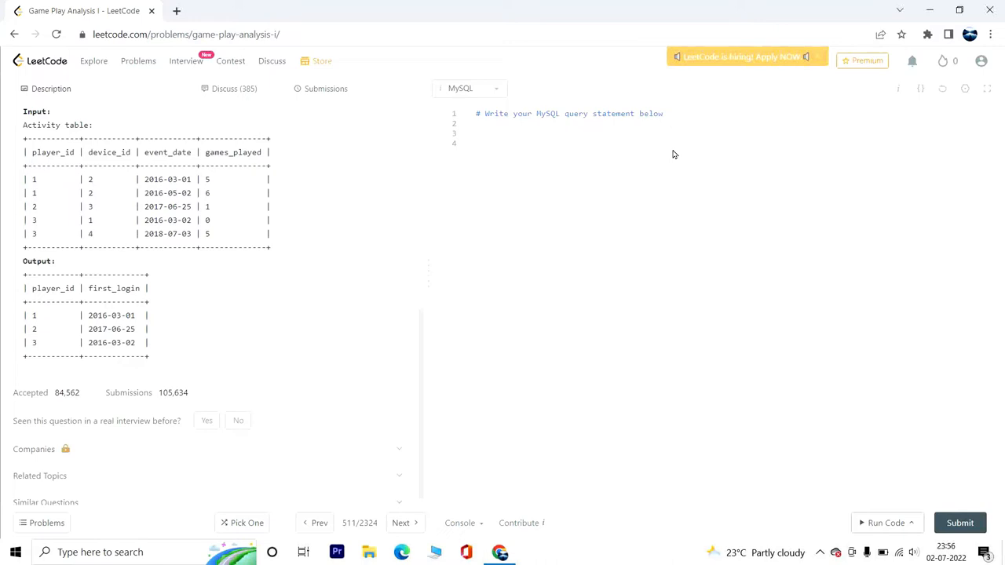
mouse_move(672, 151)
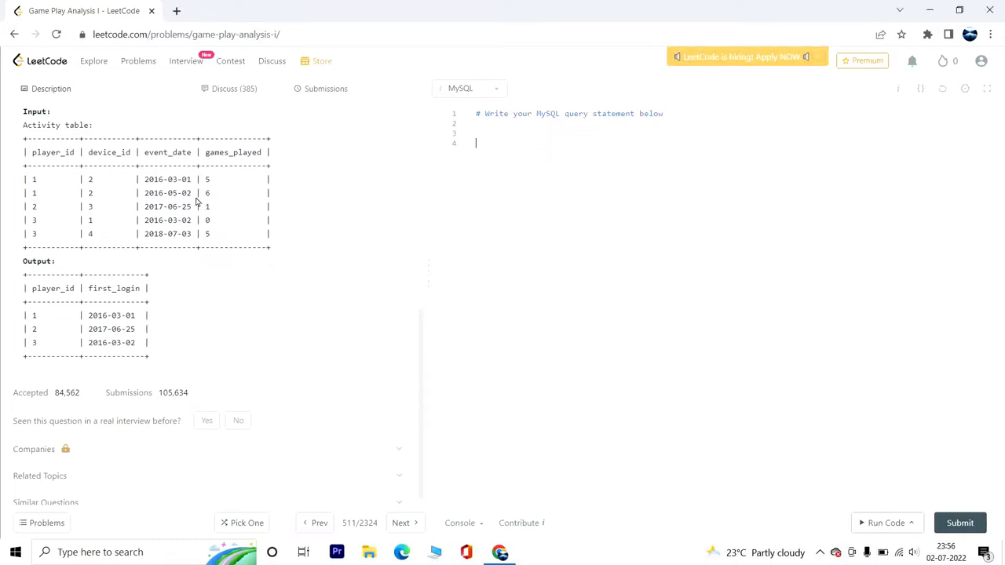
mouse_move(187, 181)
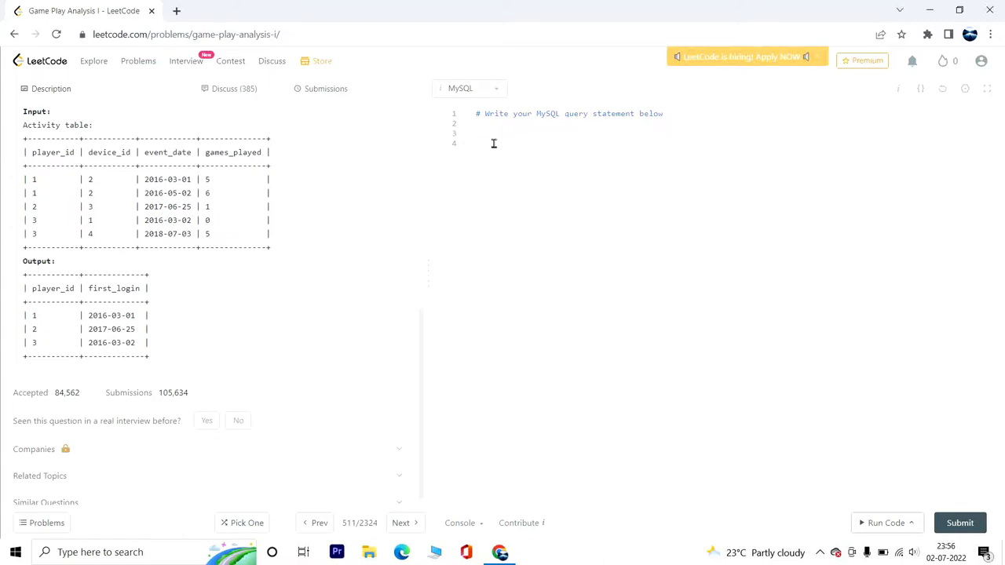
Write SELECT player_id, event_date, RANK() OVER (PARTITION BY player_id ORDER BY event_date asc)
text(SELECT)
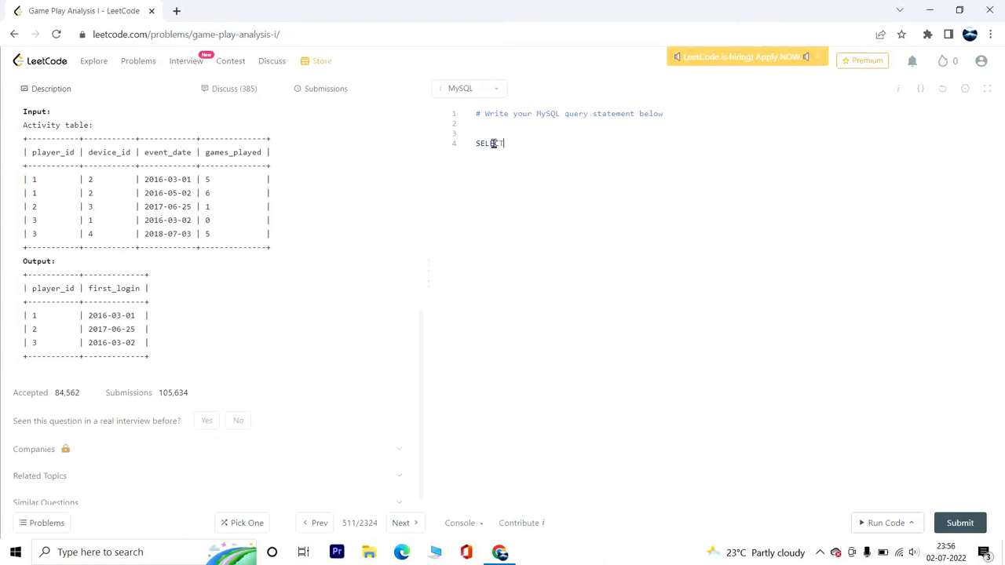
text(player_id,)
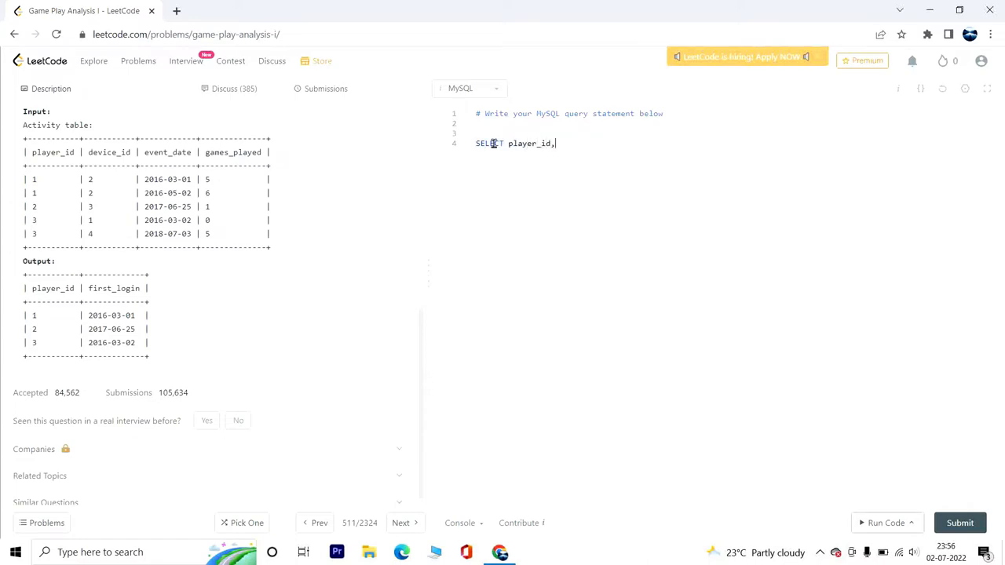
text(e)
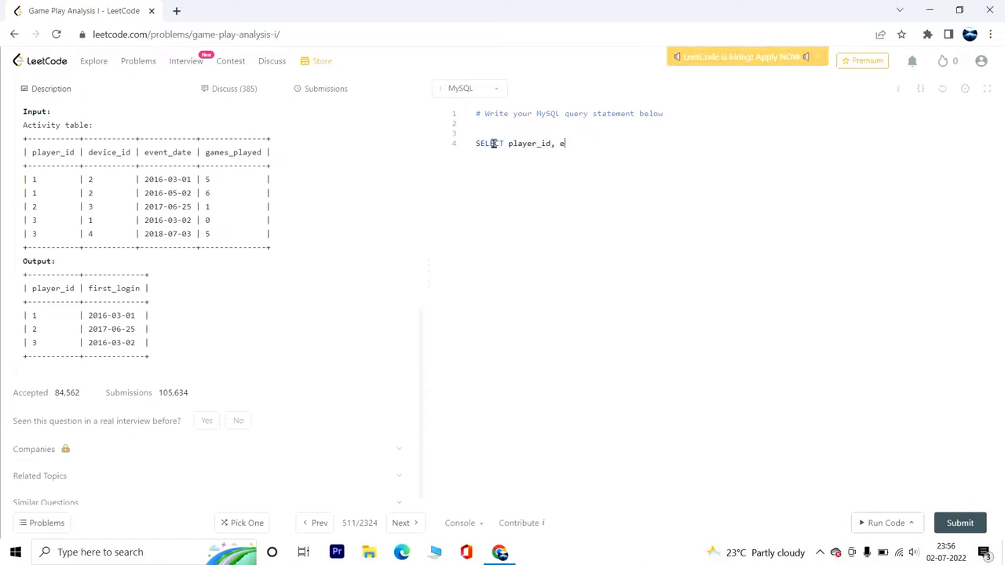
text(vent_date,)
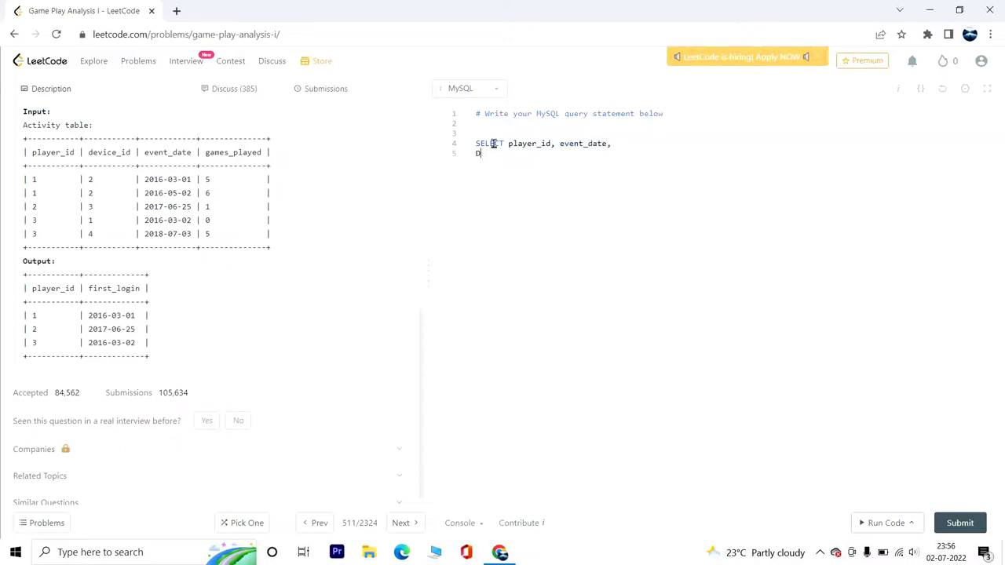
text(ENSE_)
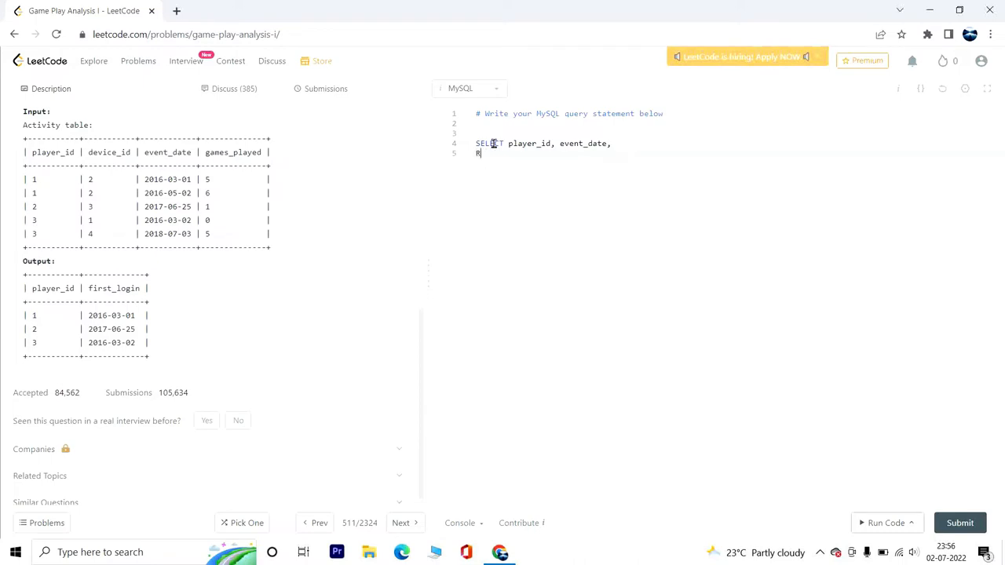
text(ANK())
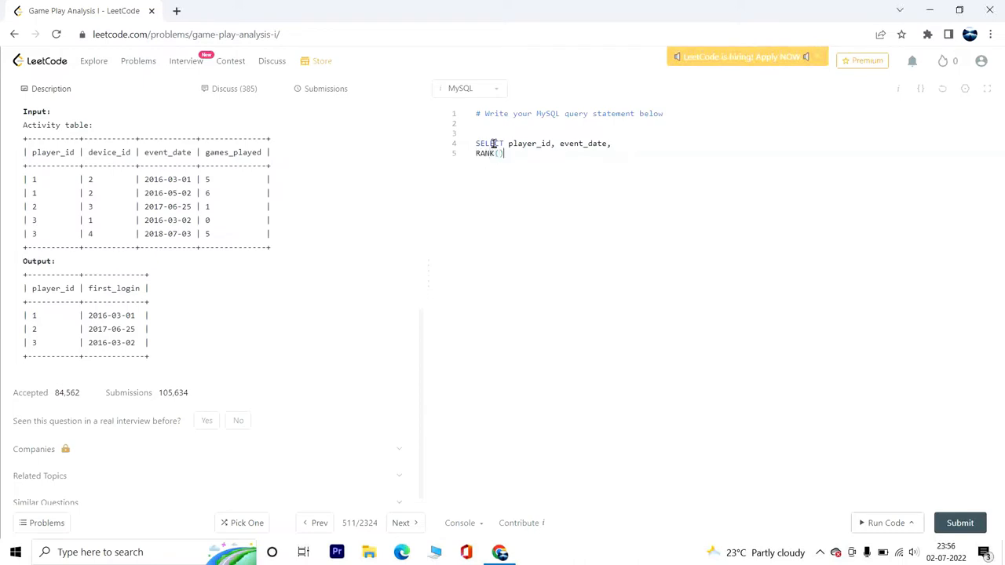
text(OVER ())
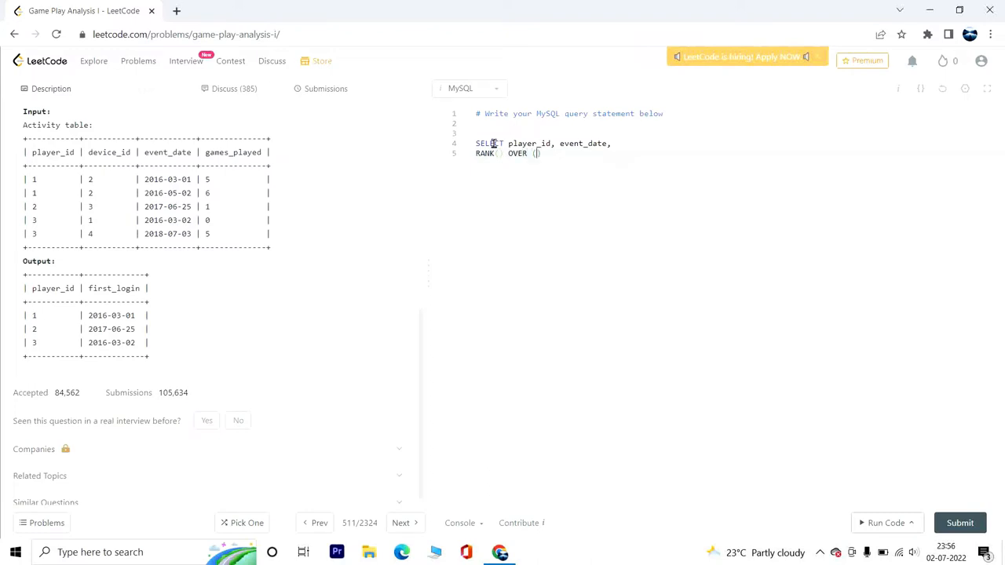
text(PARTITION BY player_id ORDER)
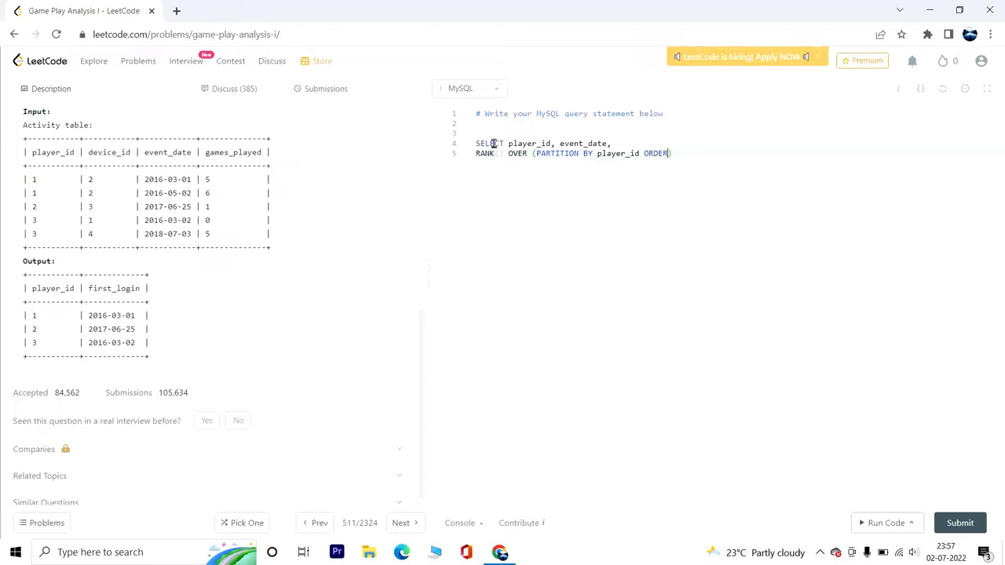
text(e)
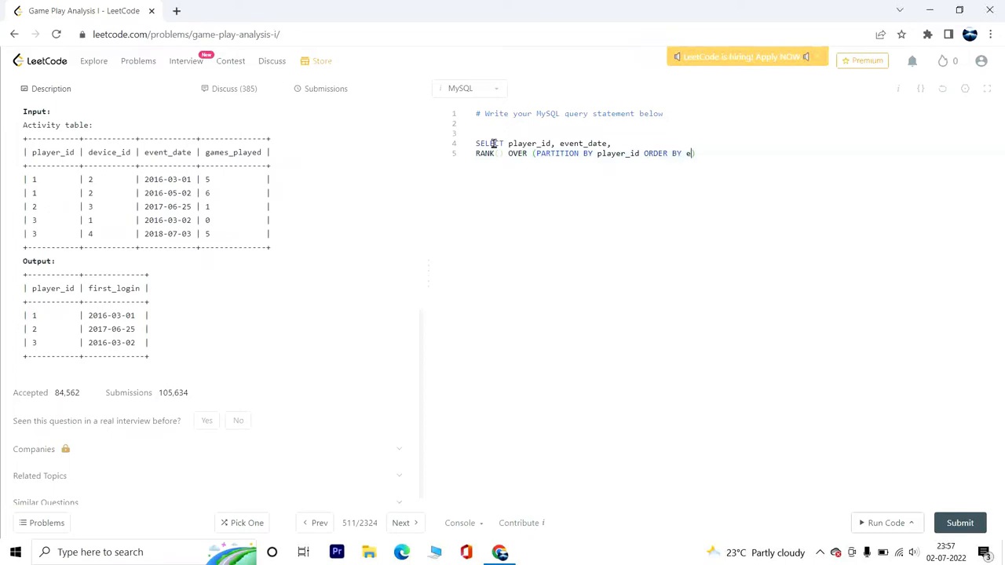
text(vent_date asc)
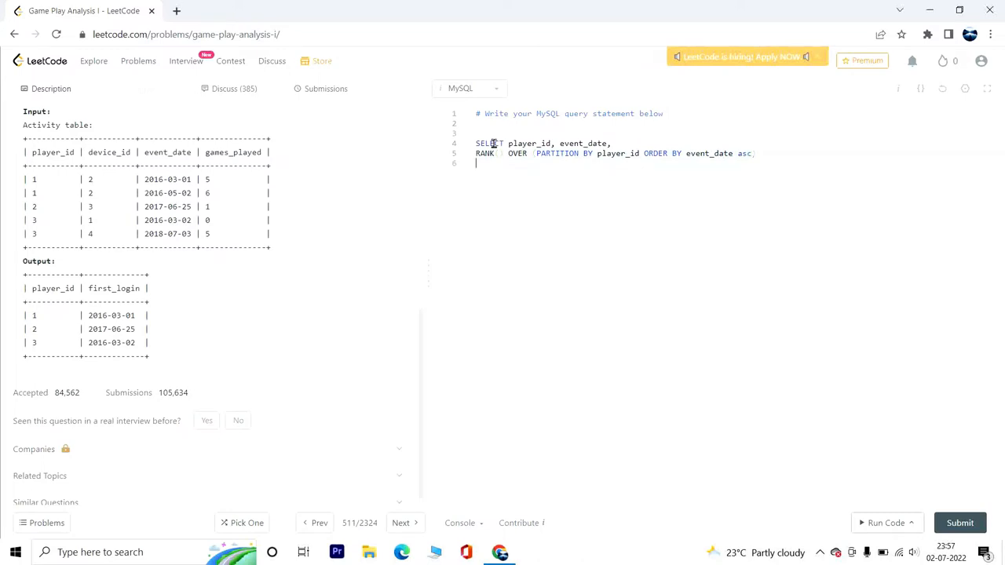
Name the rank rnk, add FROM activity, and wrap it as subquery act
key(Backspace)
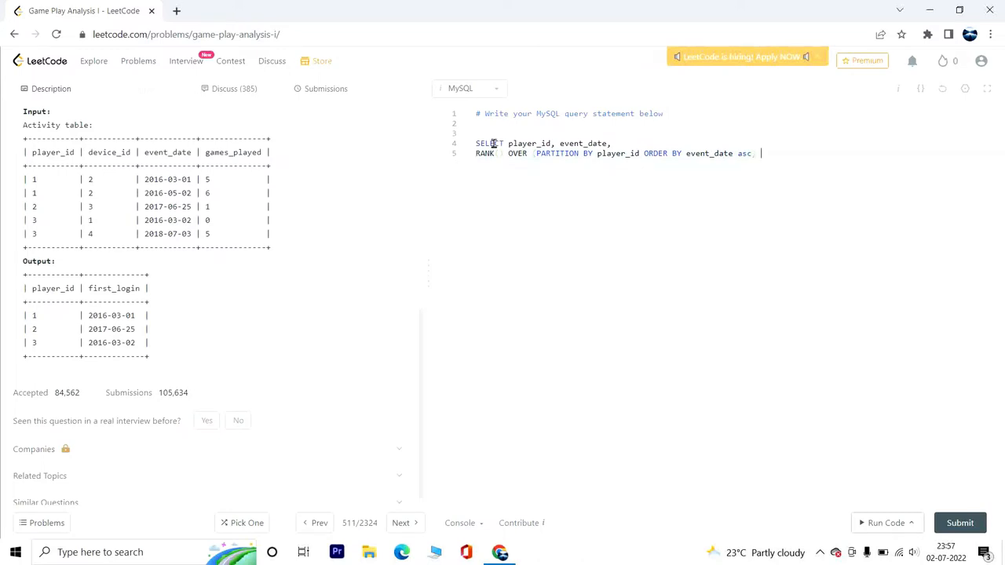
text(rnk)
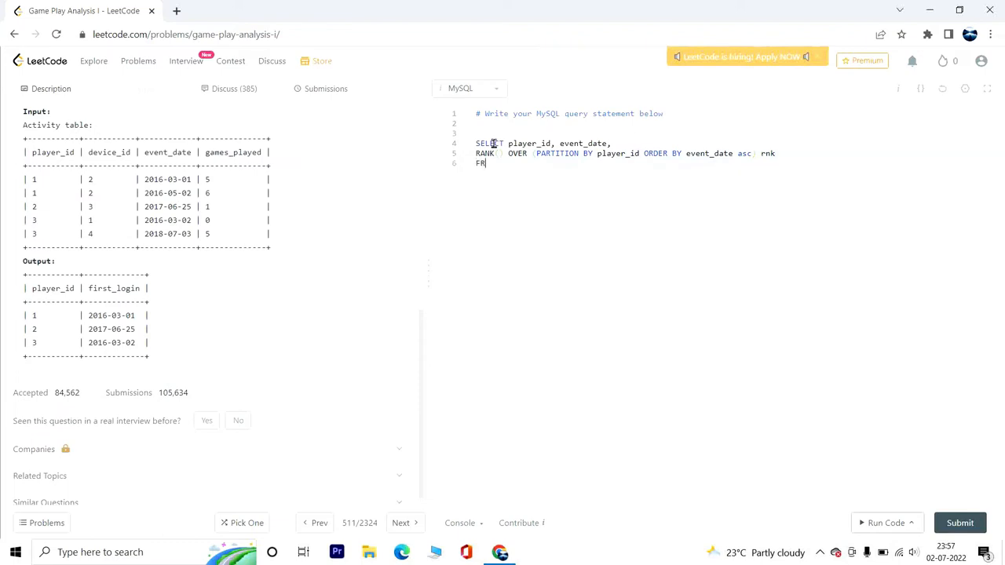
text(OM)
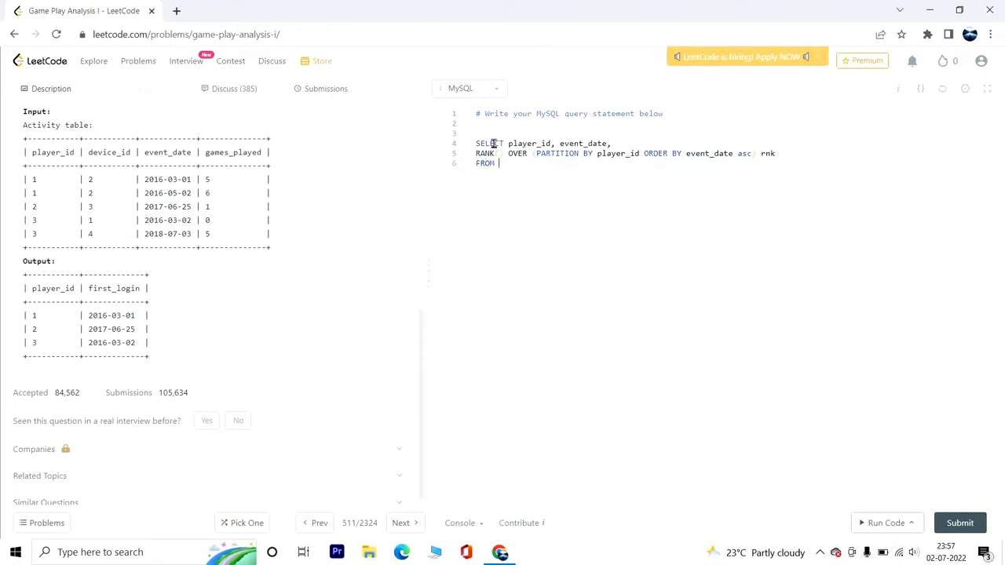
text(activi)
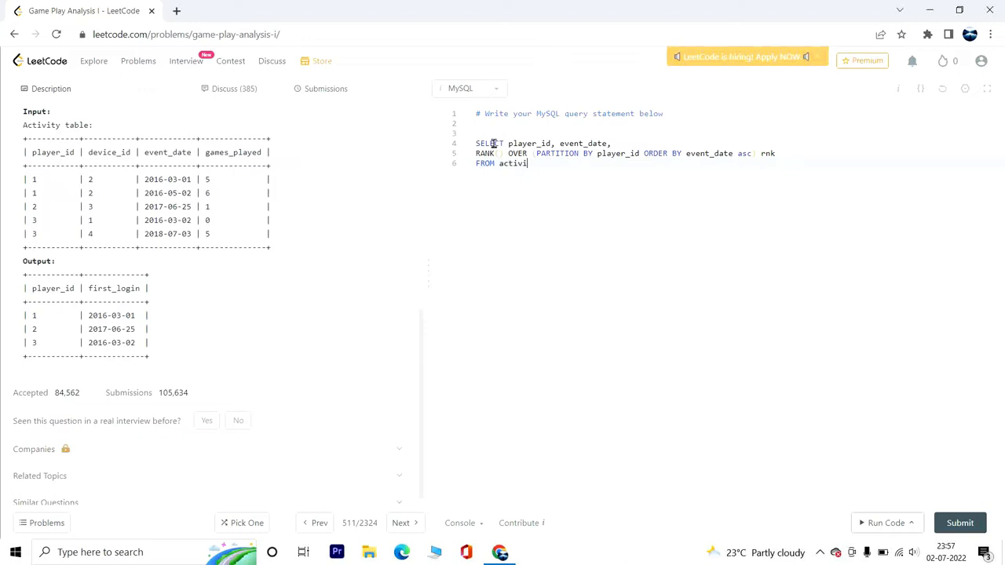
text(ty))
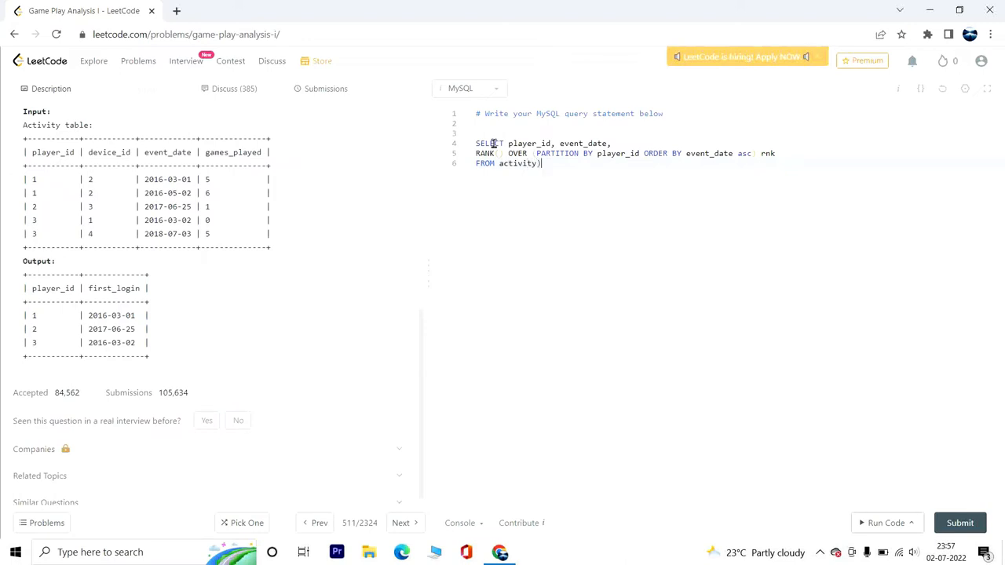
text(act)
click(543, 143)
text(()
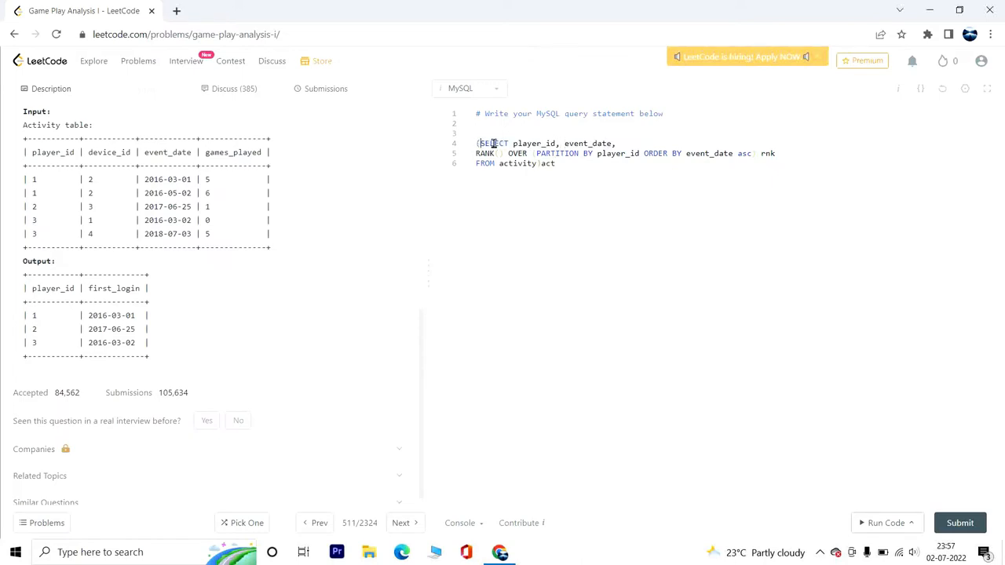
Add an outer SELECT player_id, event_date as first_login and a closing WHERE rnk=1;
text(SELC)
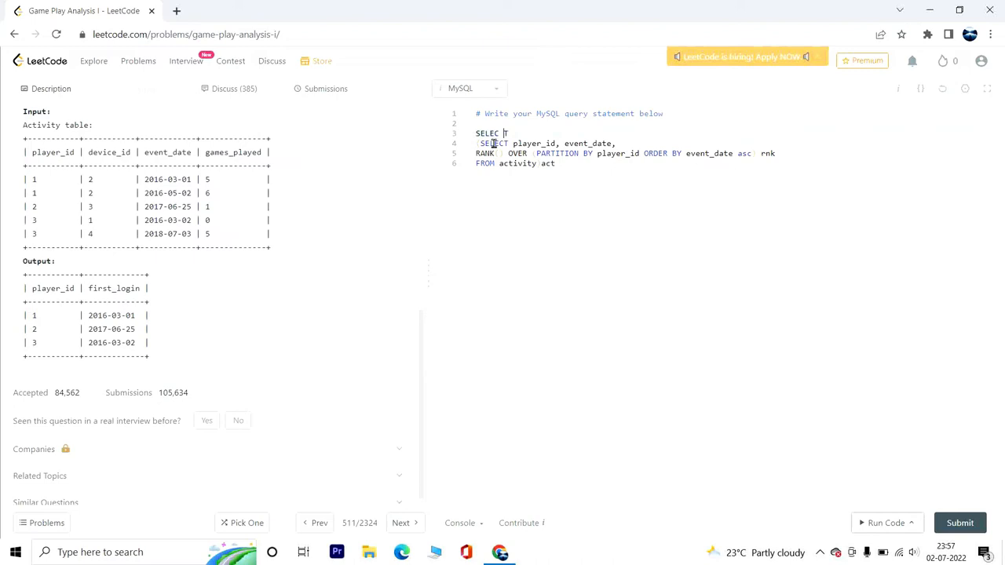
text(pla)
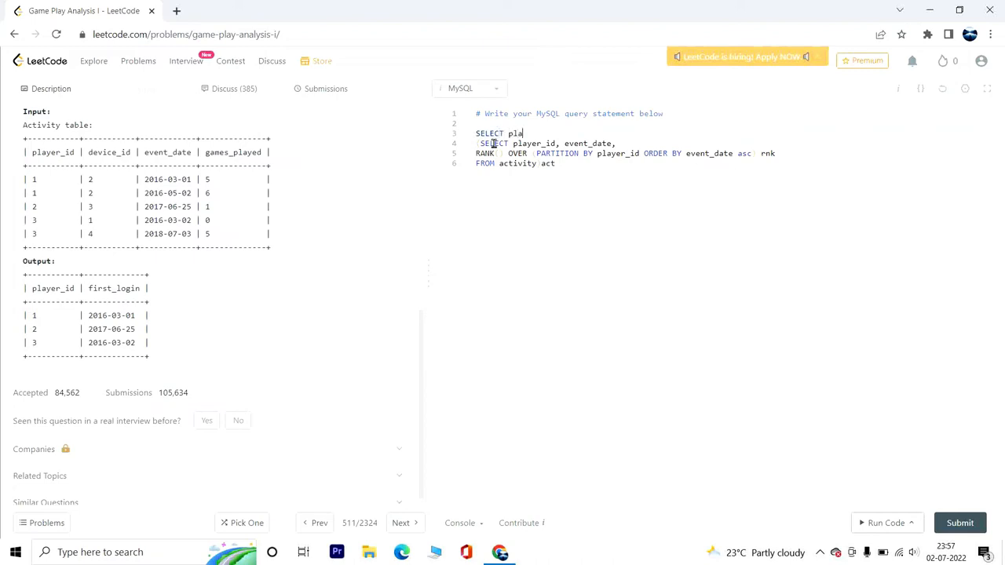
text(yer_id, event_date)
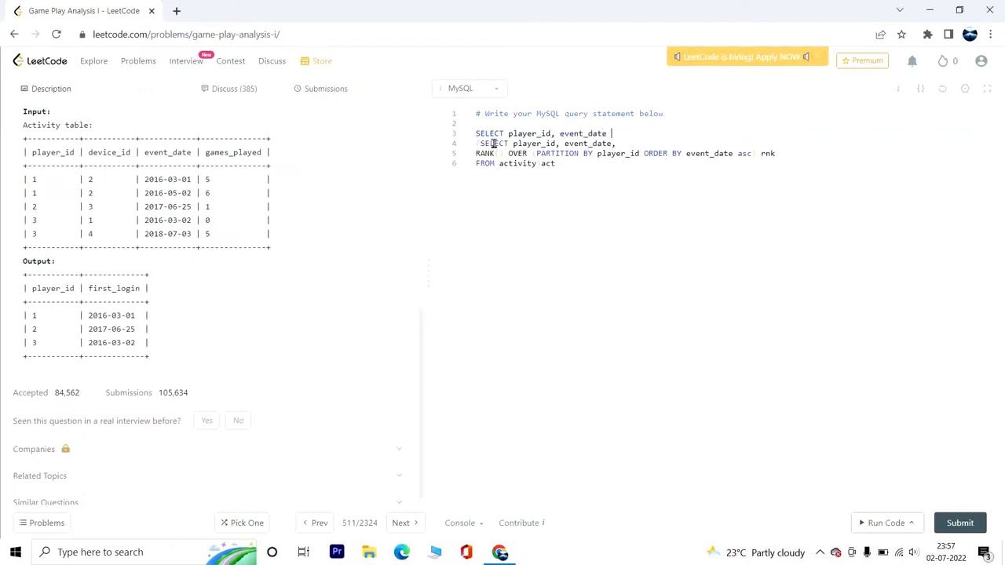
text(as)
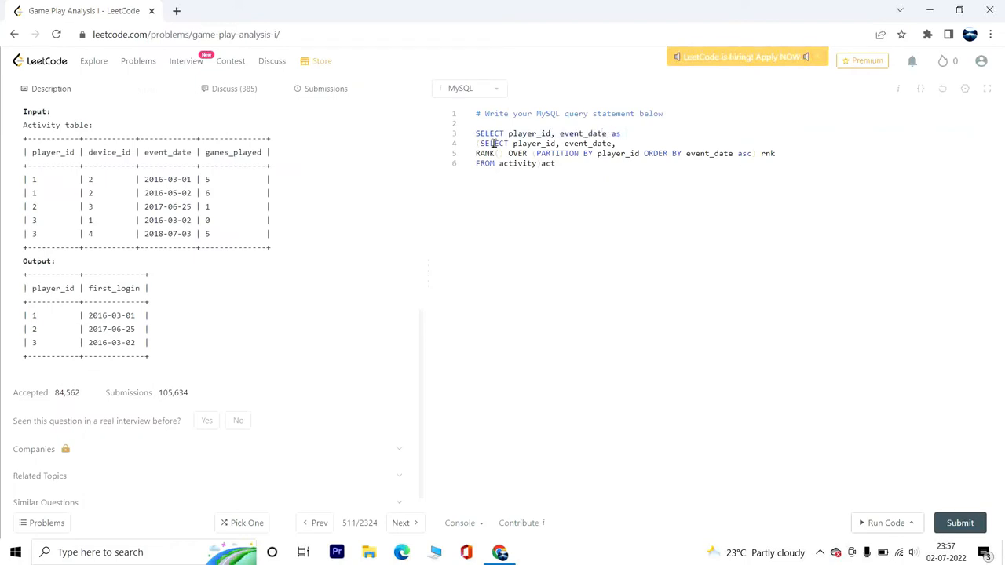
text(first_lo)
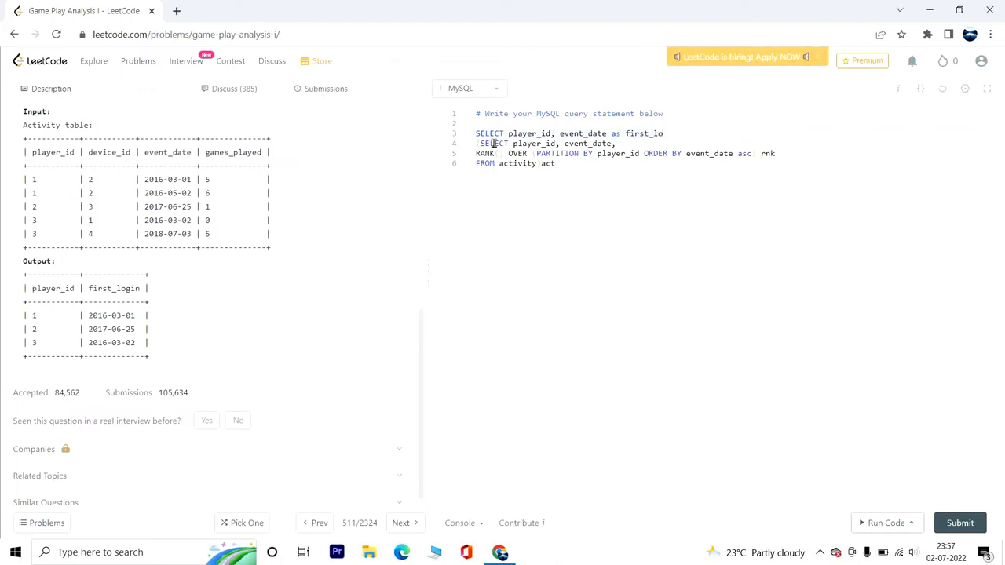
text(gin)
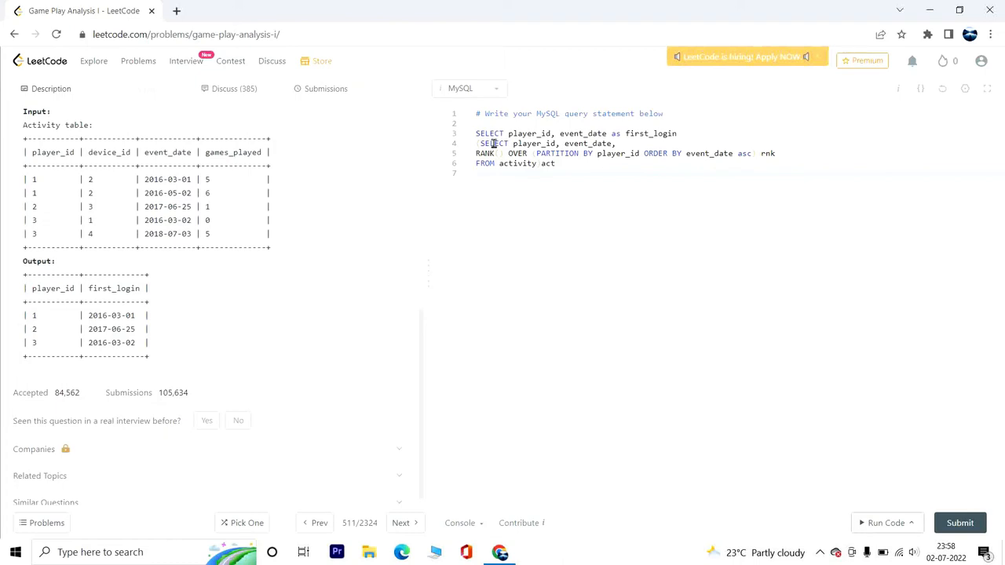
text(WHERE)
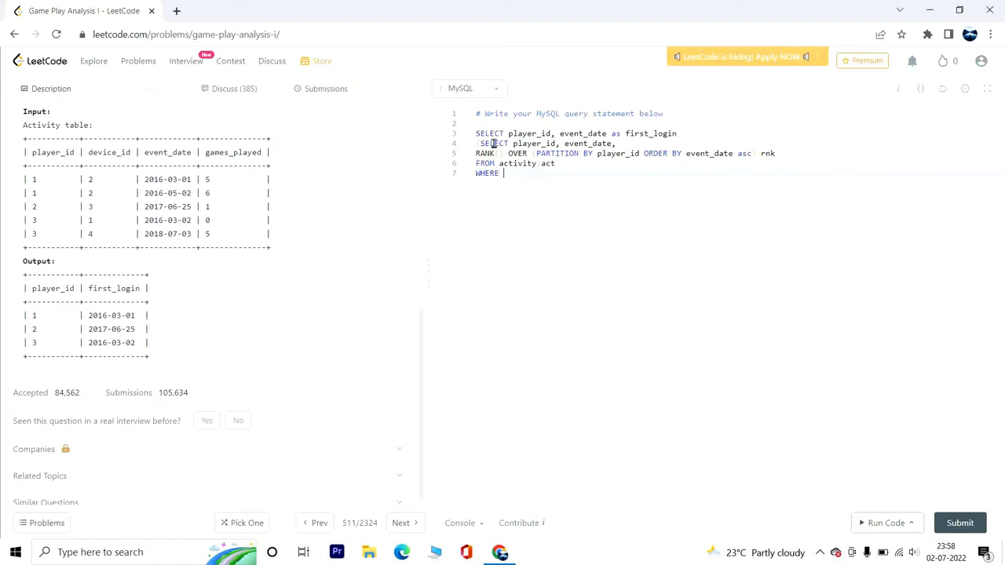
text(rnk=1)
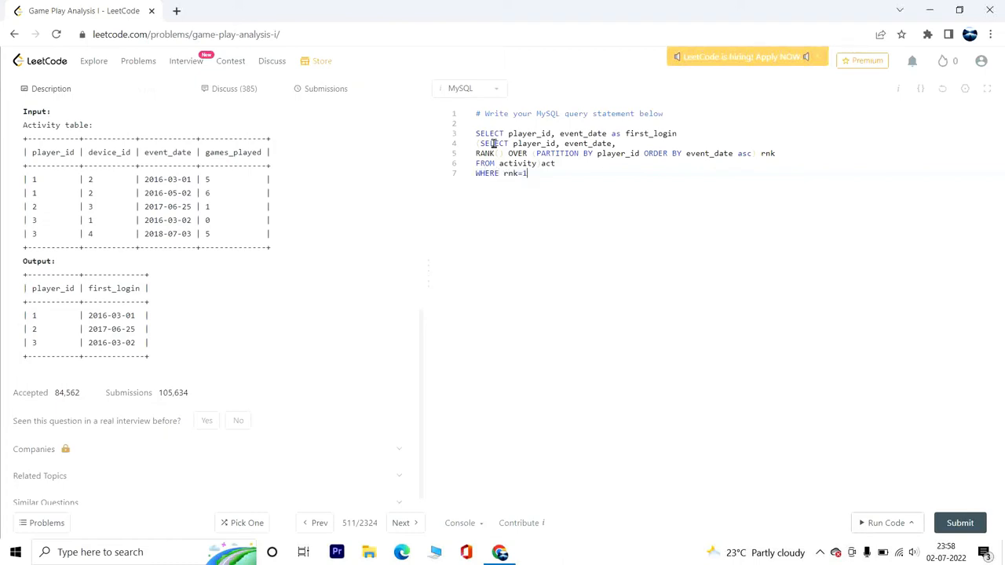
text(;)
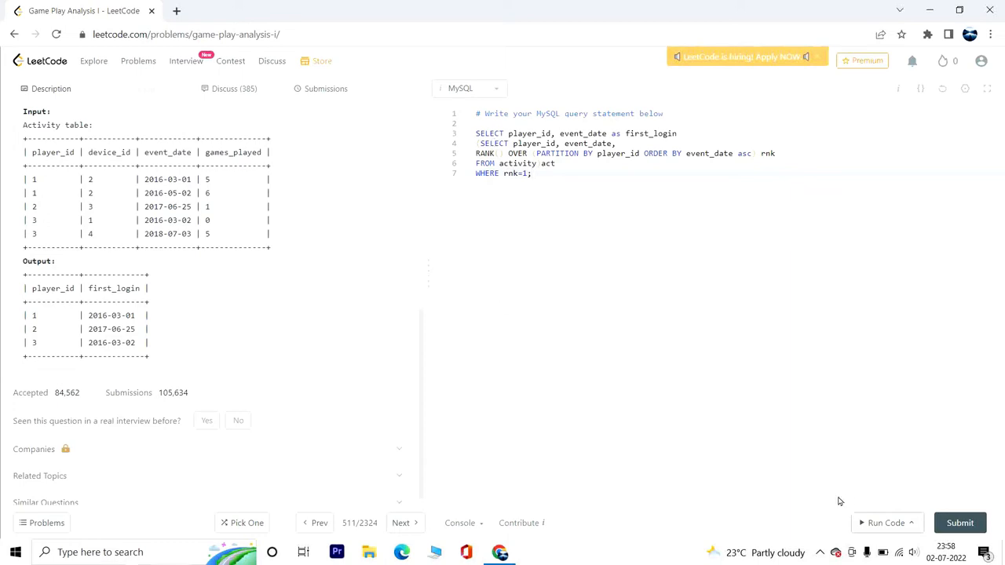
Run the query, fix the syntax error by adding FROM after first_login, and submit
click(886, 523)
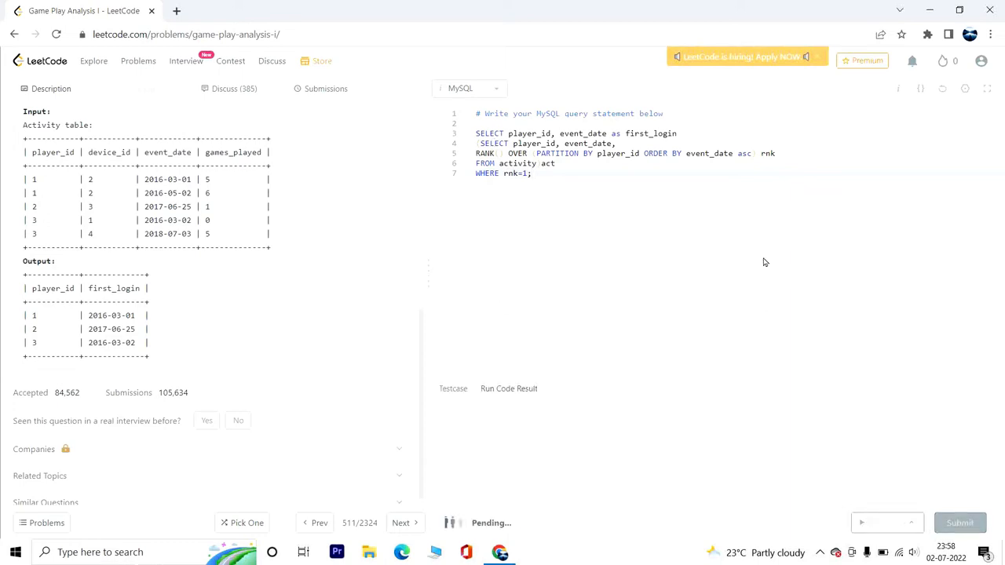
click(881, 523)
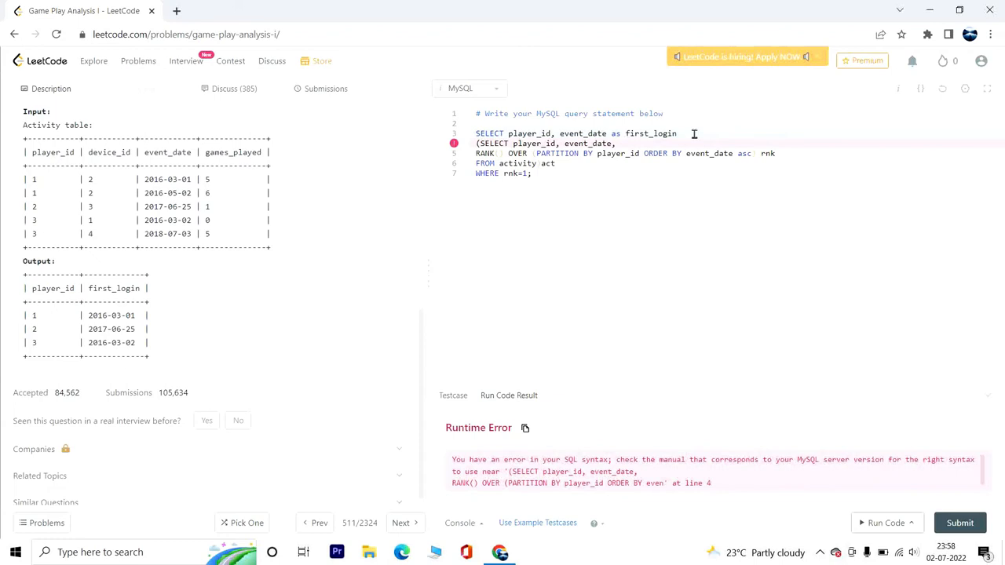
text(FROM)
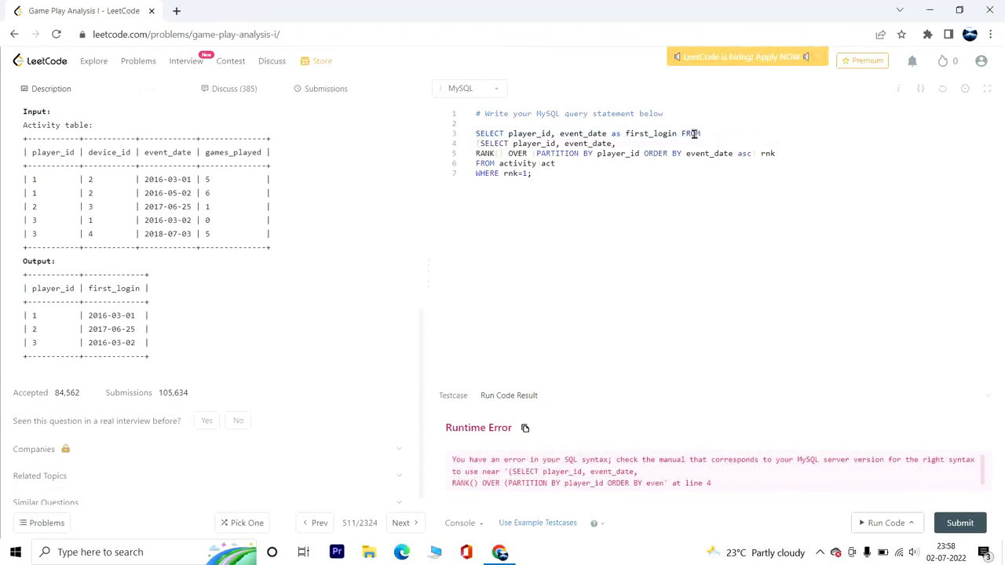
click(960, 523)
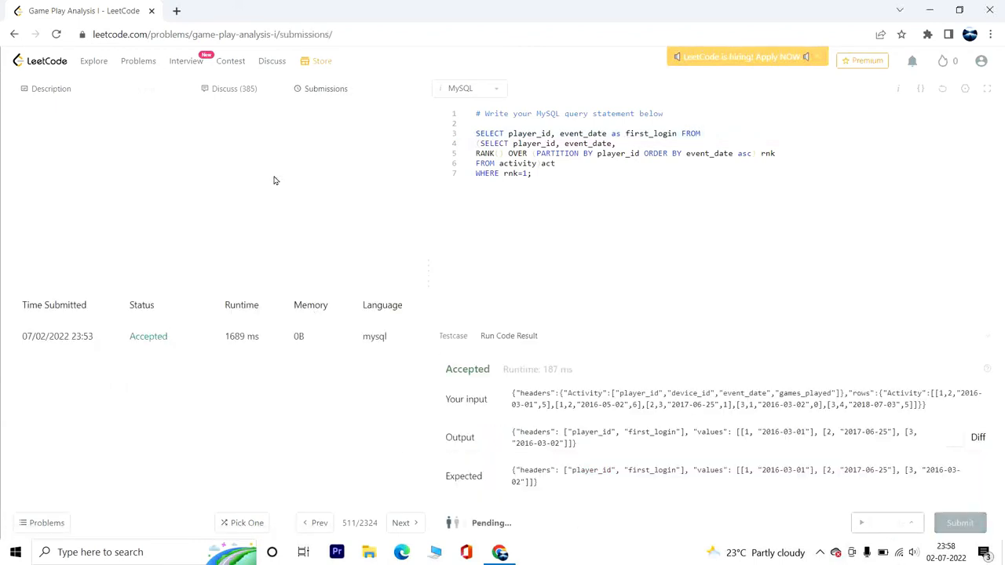
click(959, 522)
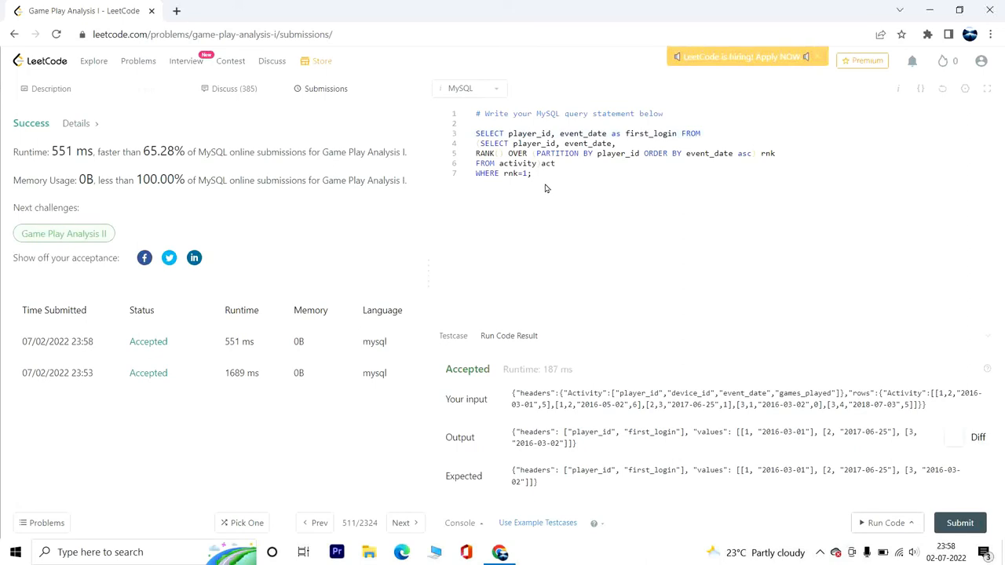
mouse_move(546, 186)
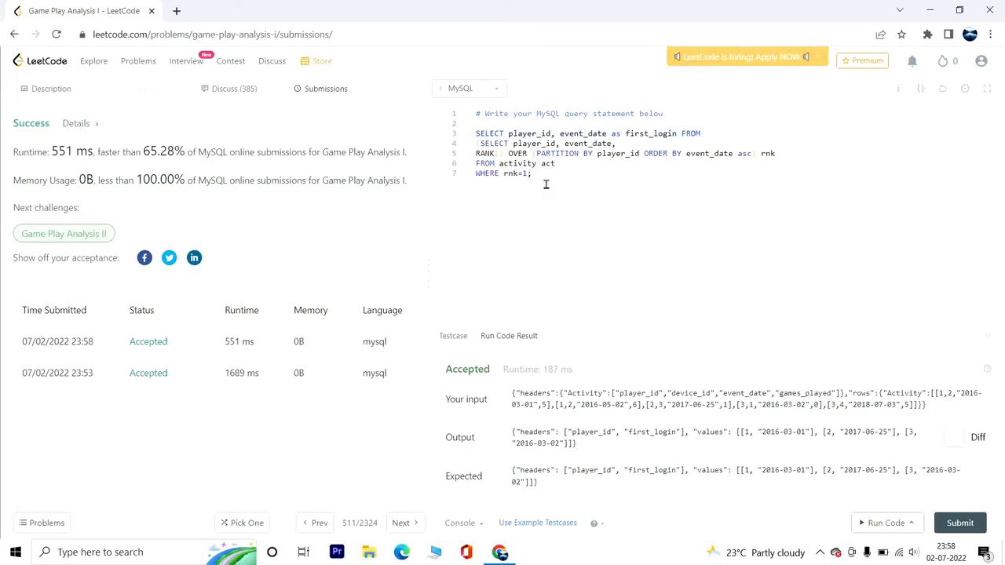
mouse_move(571, 191)
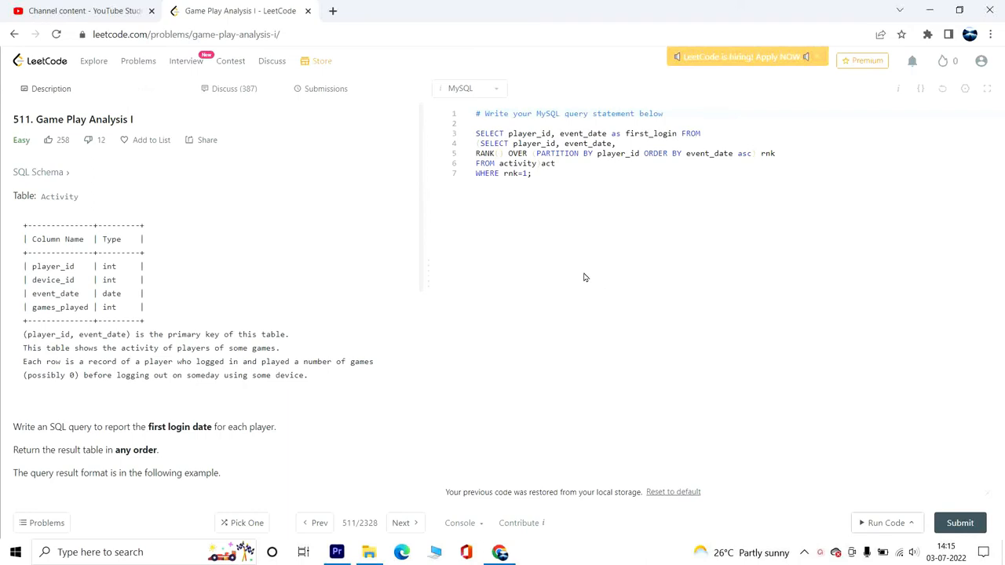
mouse_move(560, 212)
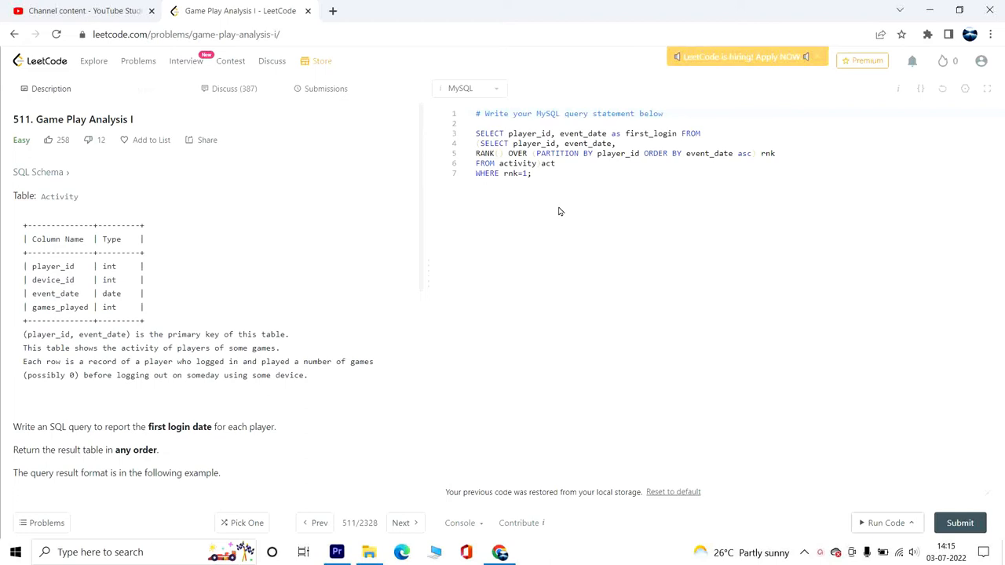
mouse_move(453, 196)
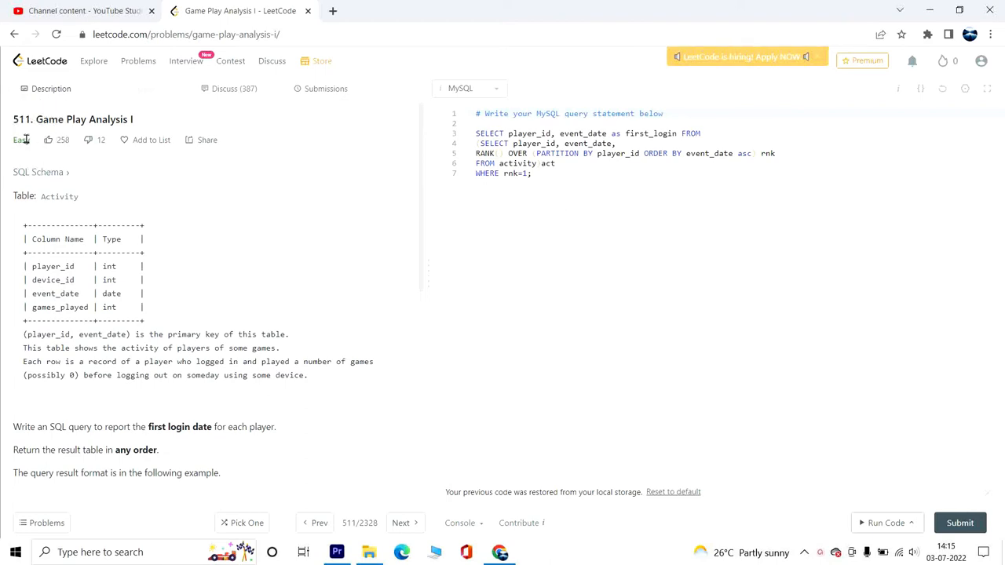
Replace the accepted RANK() query with a new query starting SELECT player_id,
click(532, 173)
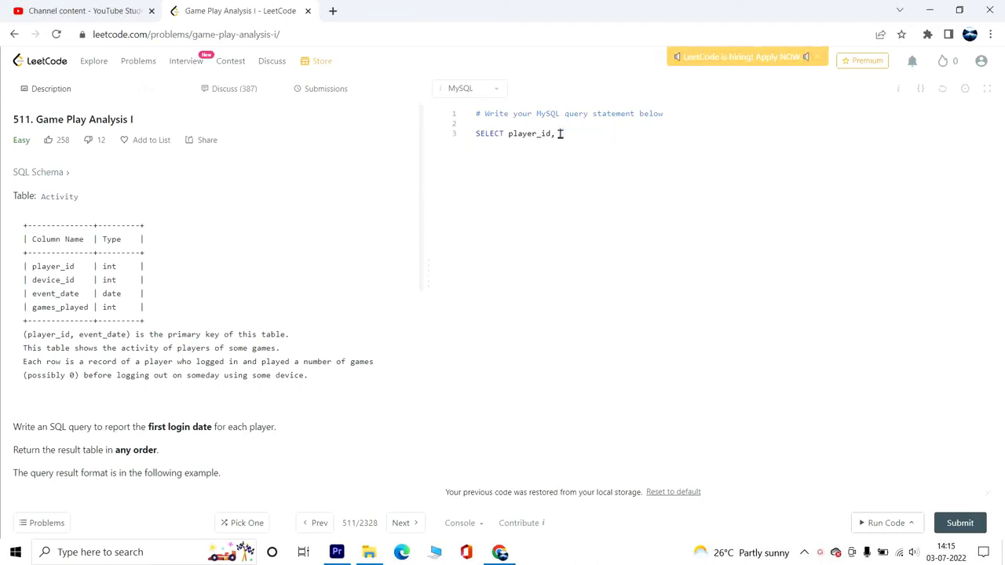
Complete the query as SELECT player_id, min(event_date) FROM activity GROUP BY player_id;
text(min())
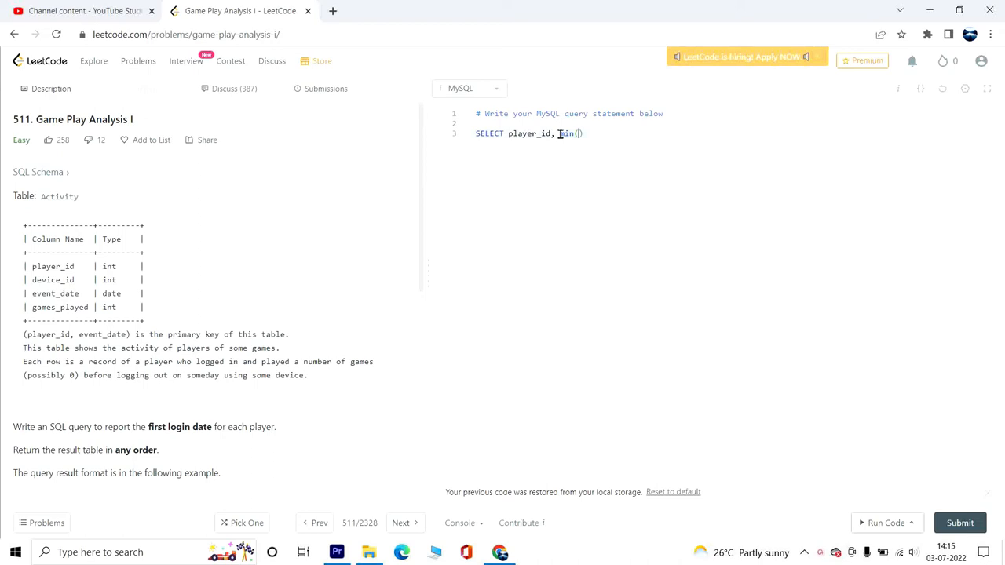
text(event_date)
text(F)
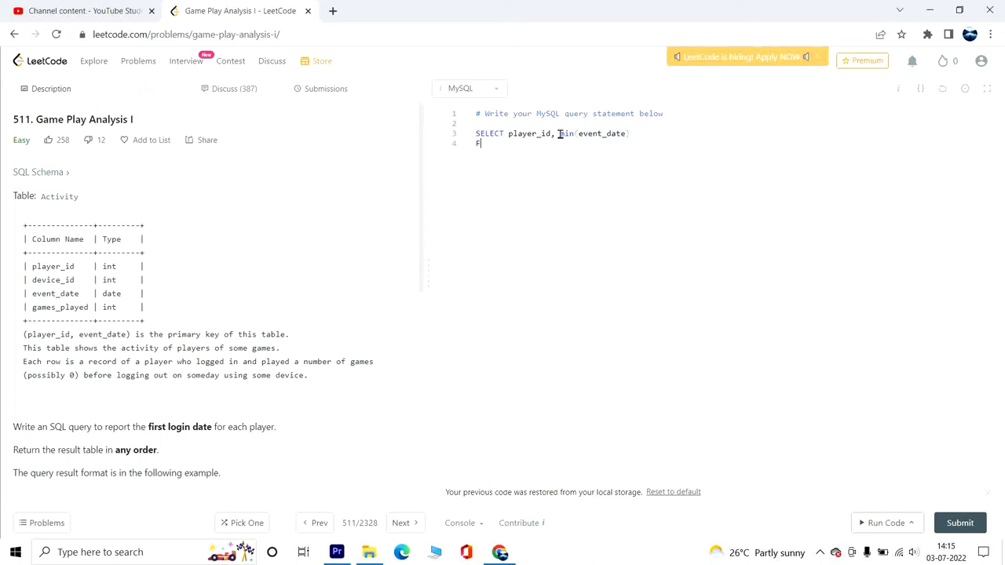
text(ROM)
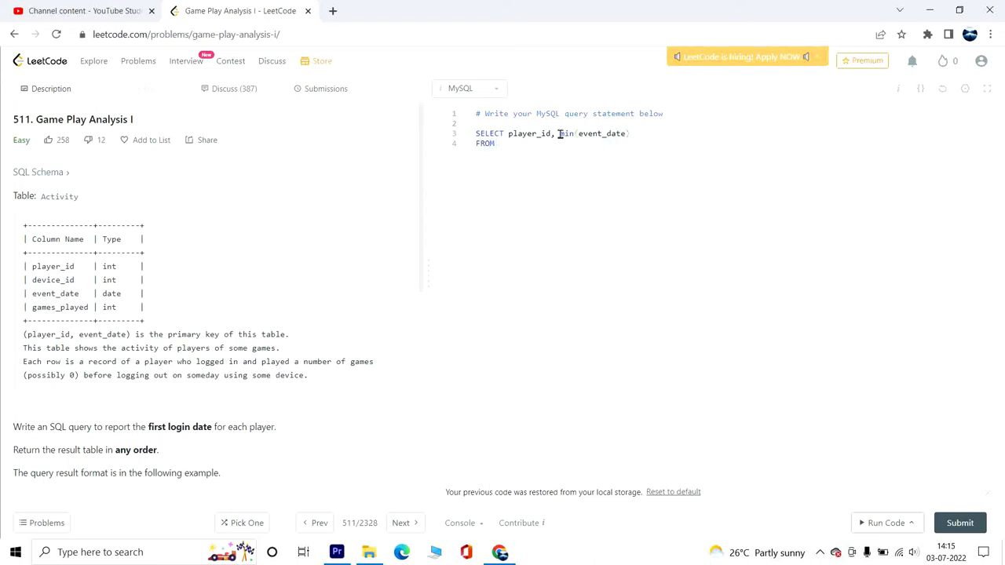
text(acti)
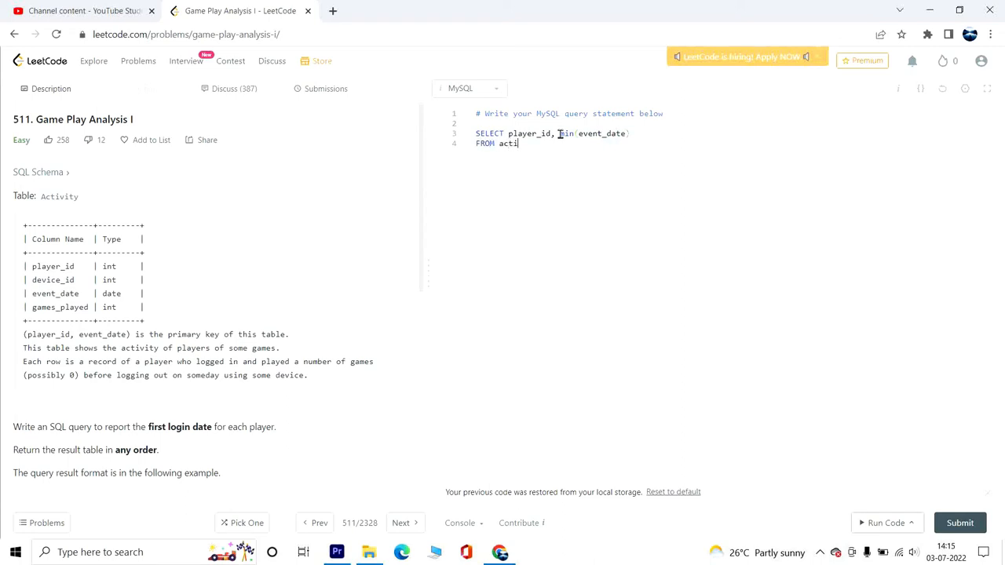
text(vity)
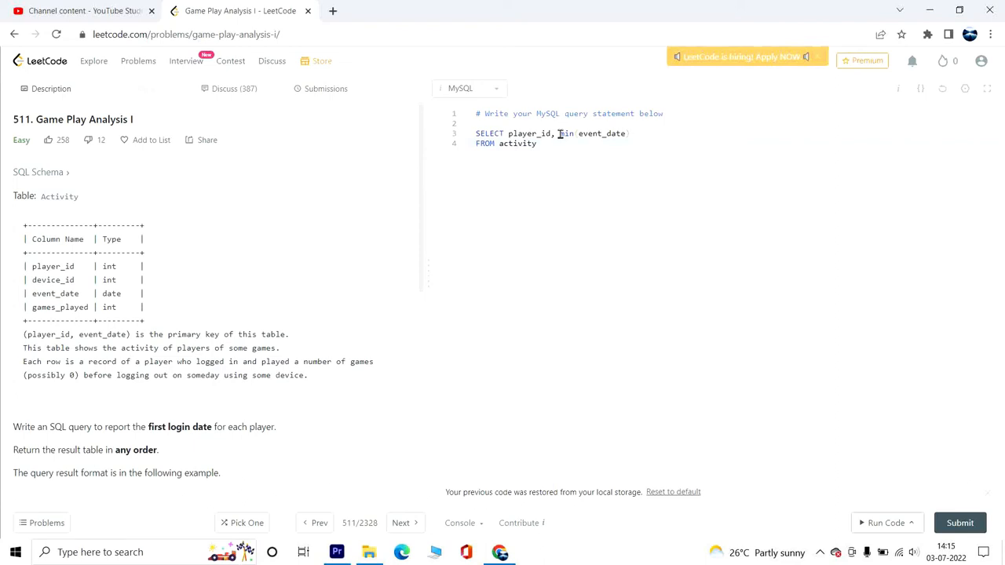
text(GROUP BY player_i)
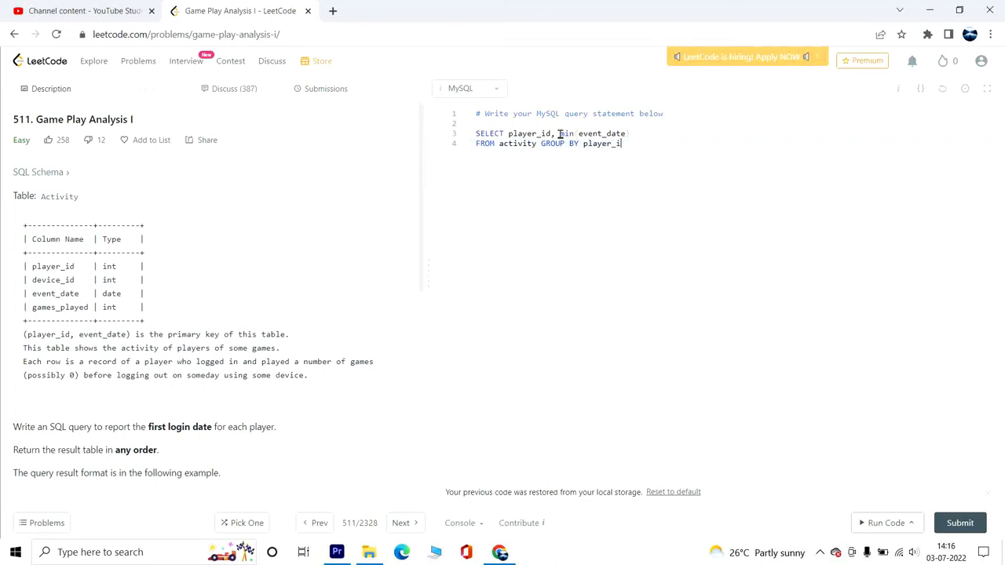
text(d;)
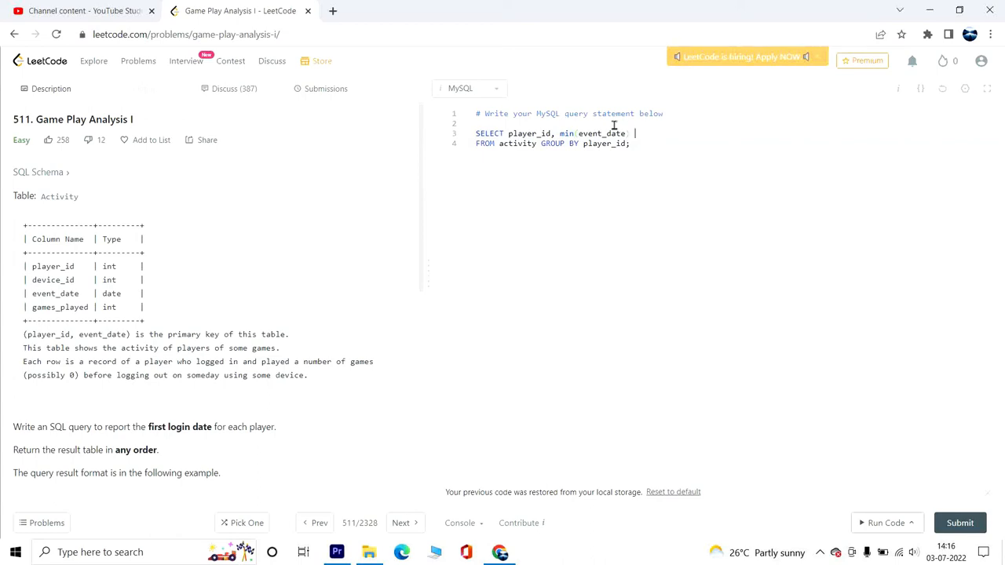
Alias min(event_date) as first_login to match the expected output, then run the test
scroll(down, 3)
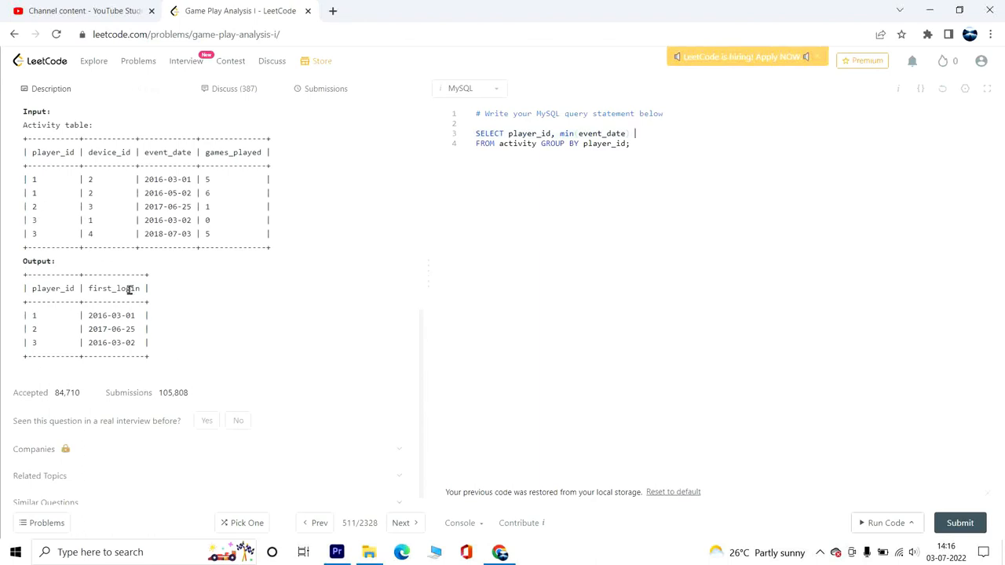
click(631, 144)
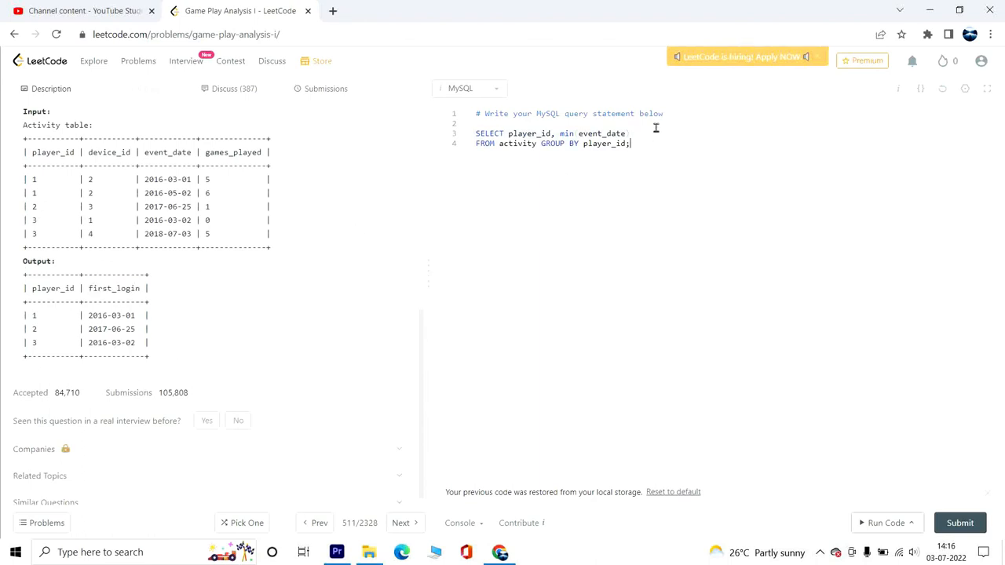
text(first_login)
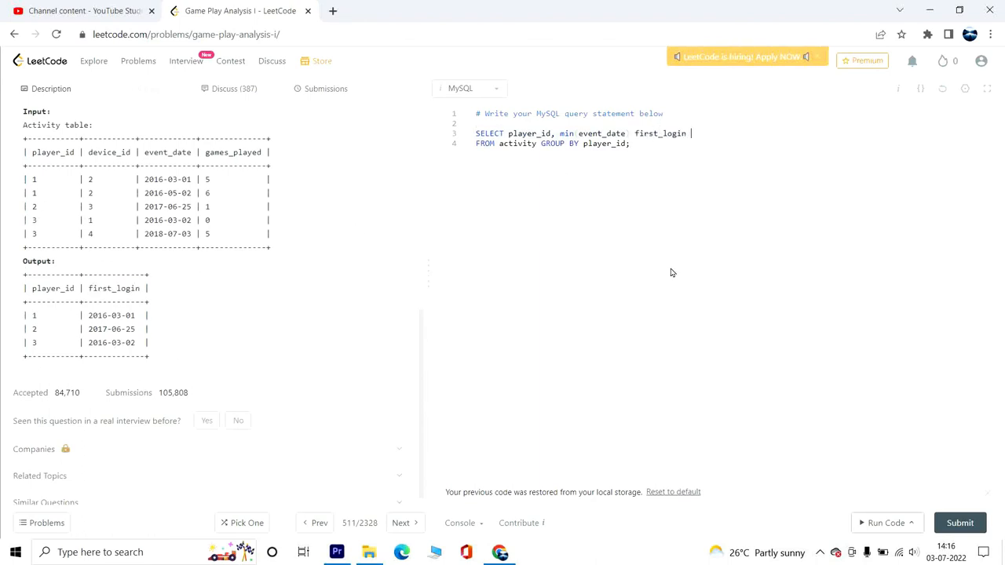
click(886, 522)
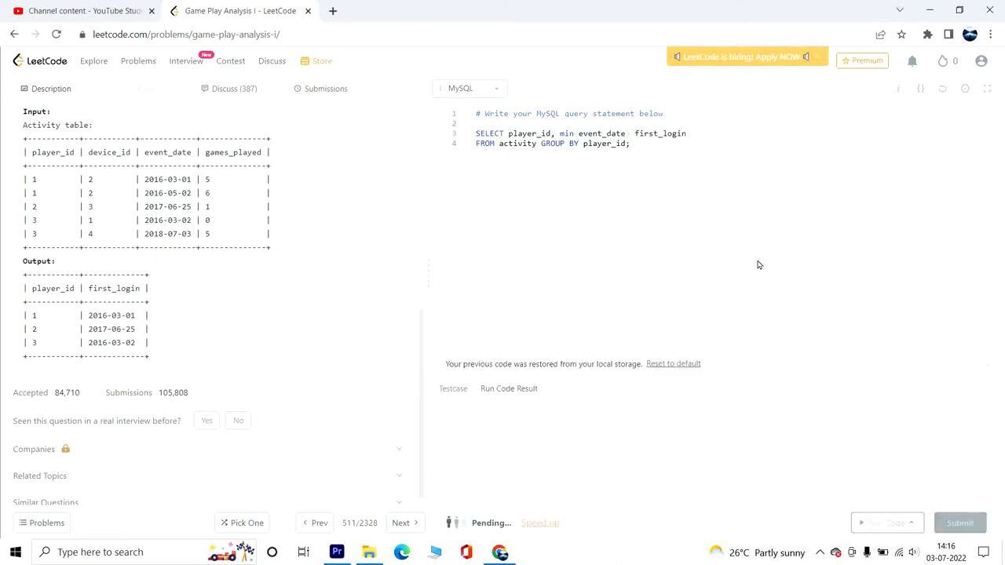
Run the MIN(event_date) GROUP BY query on the example and submit it for judging
click(886, 522)
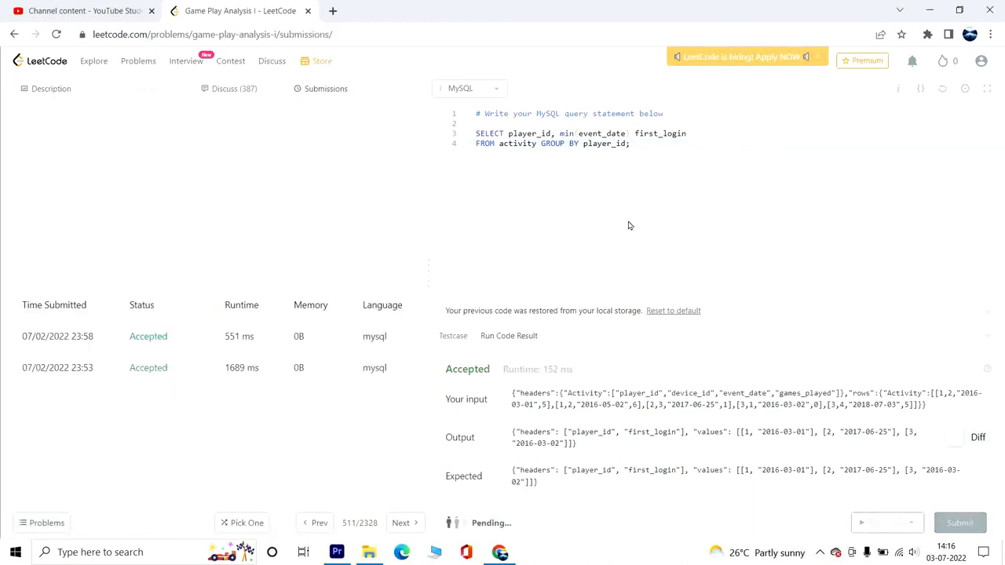
click(960, 522)
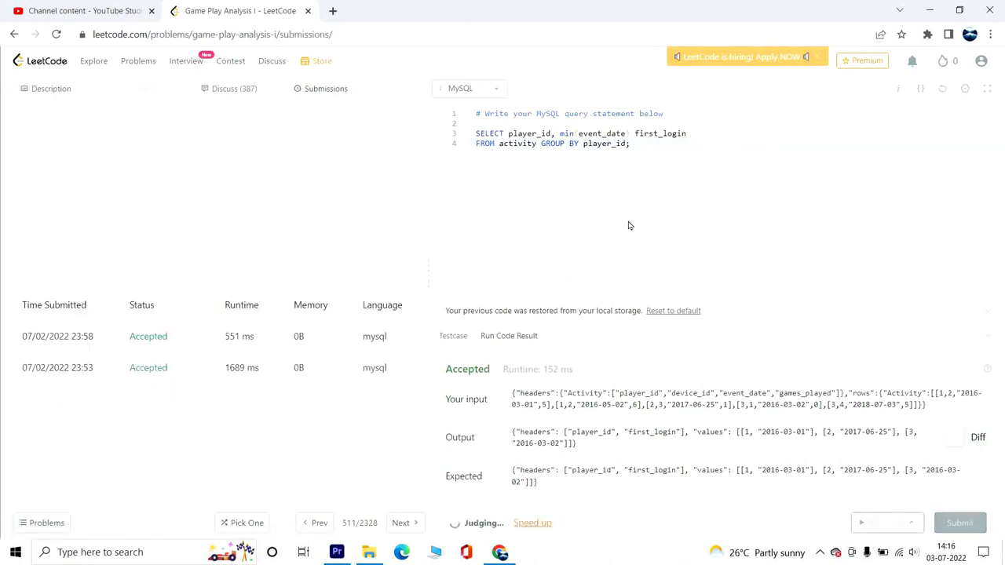
click(960, 522)
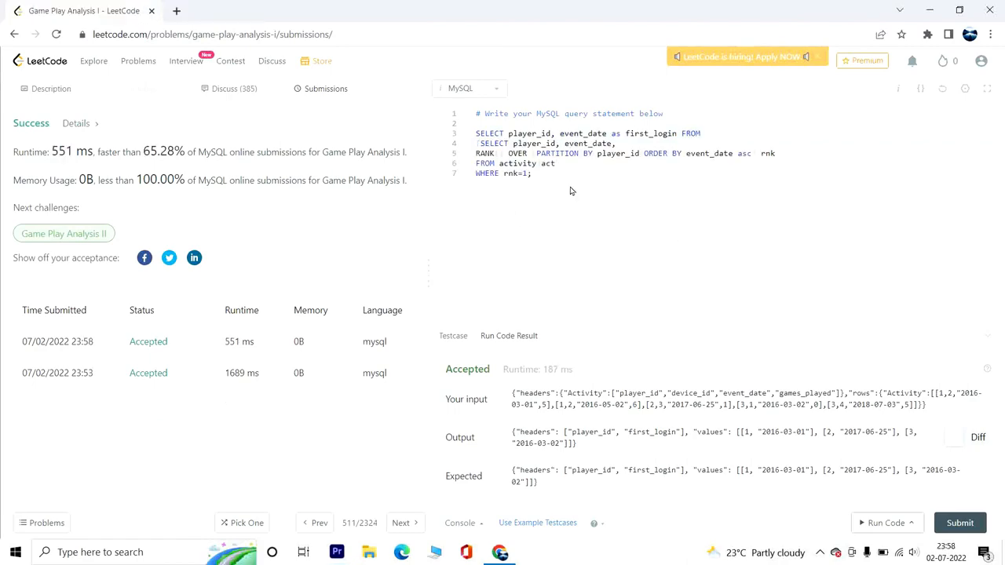
mouse_move(567, 195)
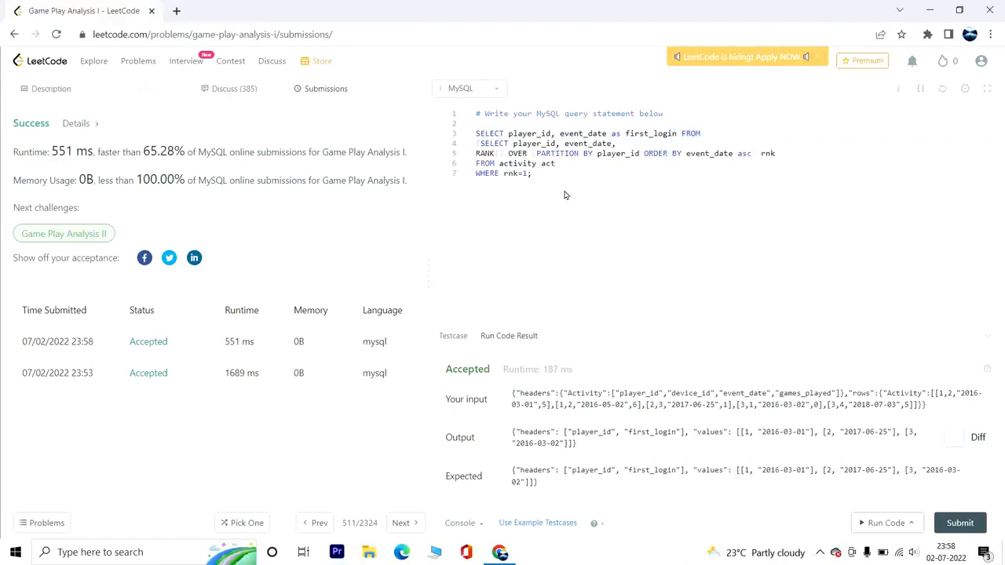